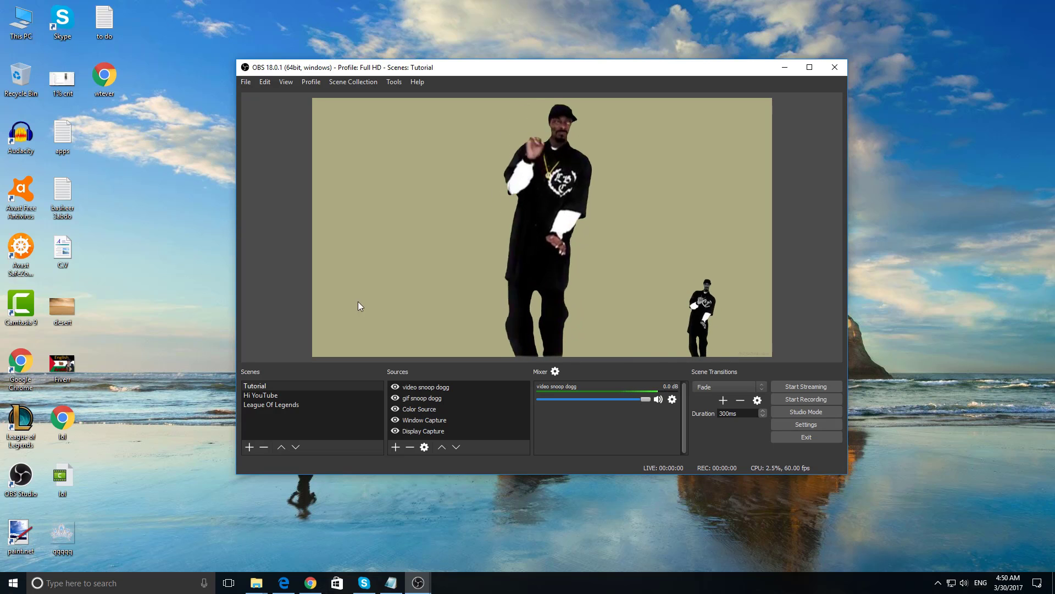
pyautogui.moveTo(296, 334)
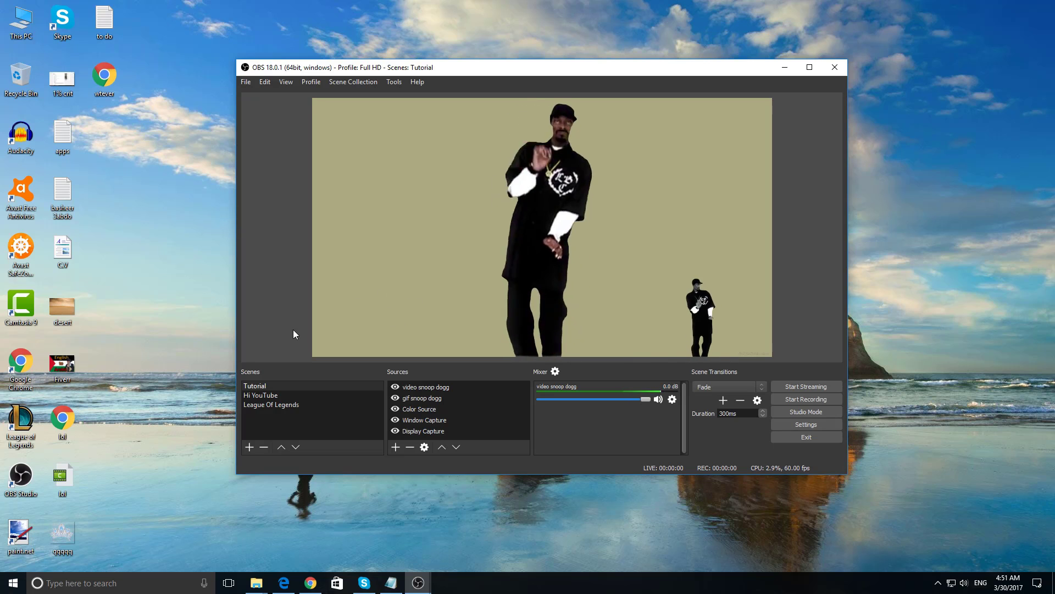
# Close the OBS Studio window, leaving only the desktop showing.
pyautogui.click(835, 67)
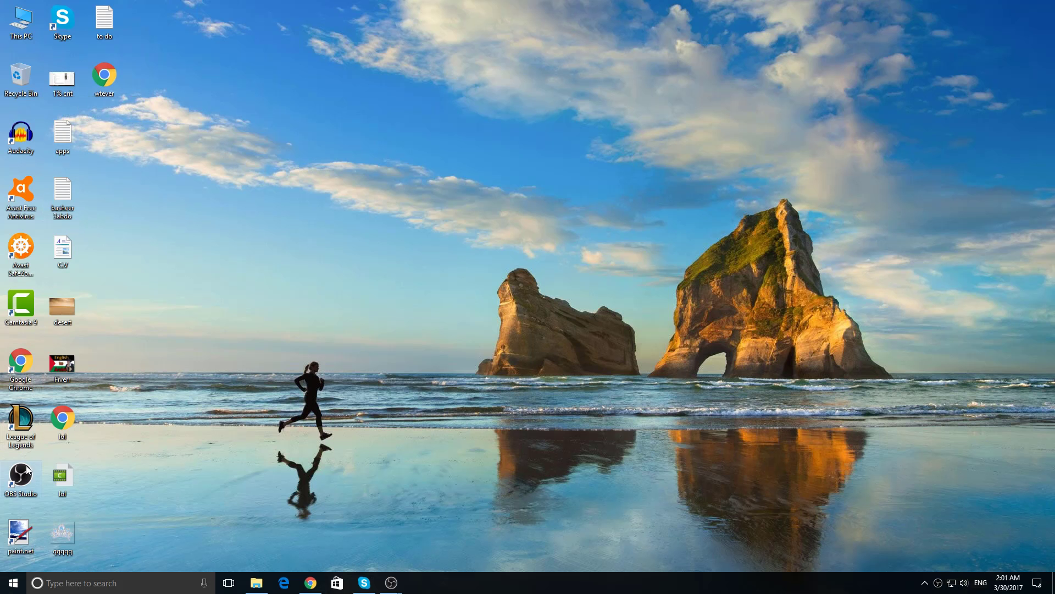
# Start a blank maximized Notepad note and confirm its window capture in OBS.
pyautogui.click(7, 583)
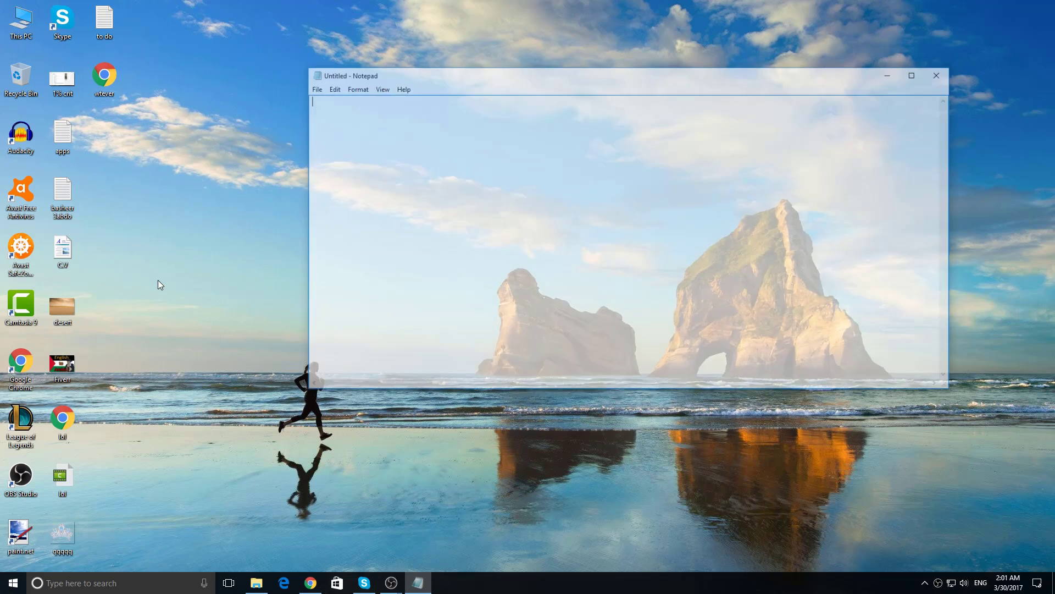
pyautogui.click(392, 583)
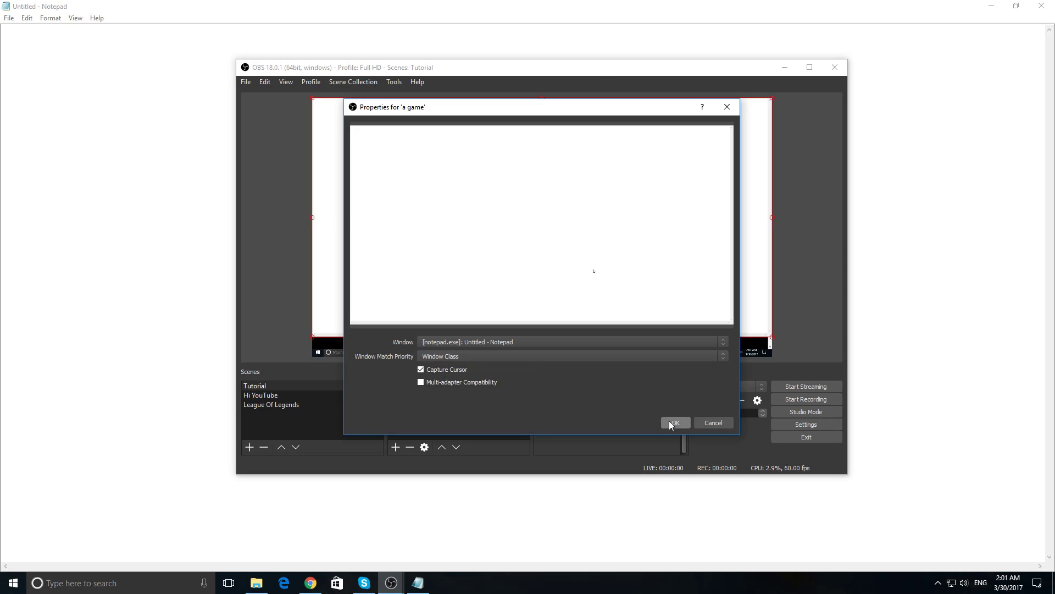
pyautogui.click(676, 422)
pyautogui.write('I am teaching you')
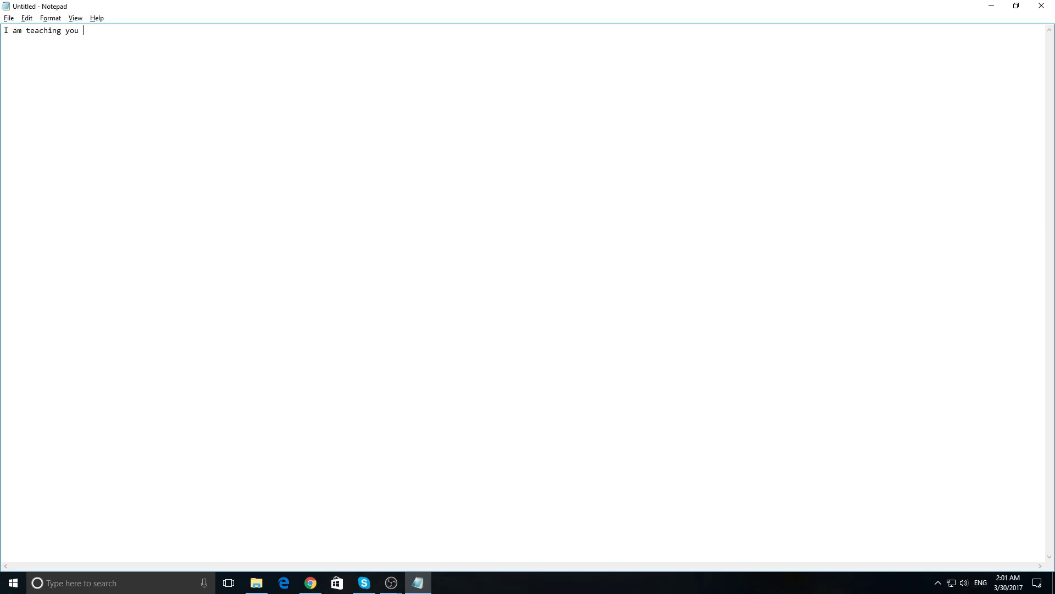
# Write 'how to play this game !!' in the note, then close it without saving.
pyautogui.write('how to play this game')
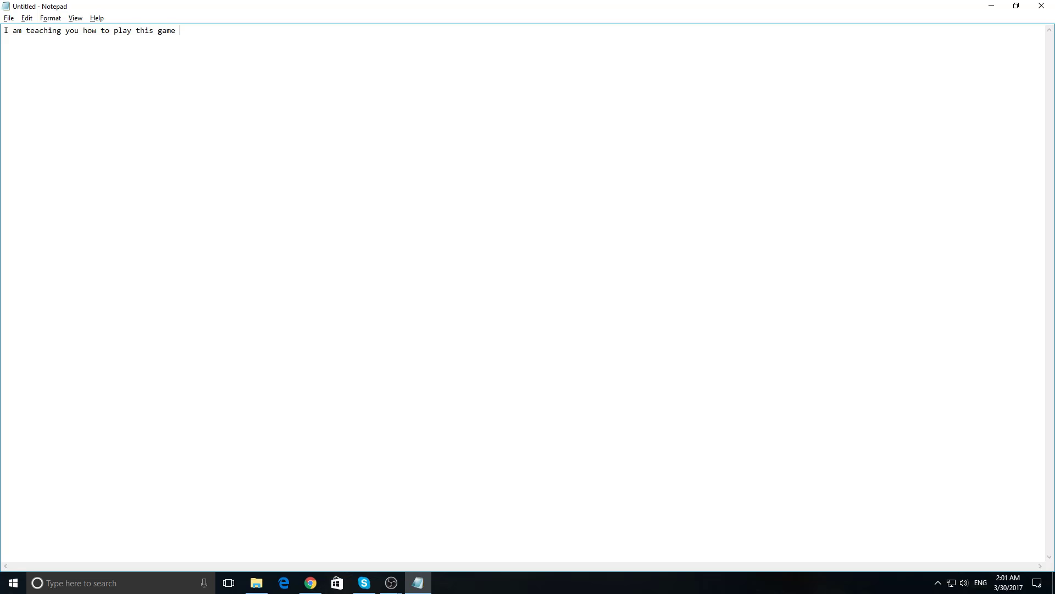
pyautogui.write('!!')
pyautogui.write("it's an awesome game!!")
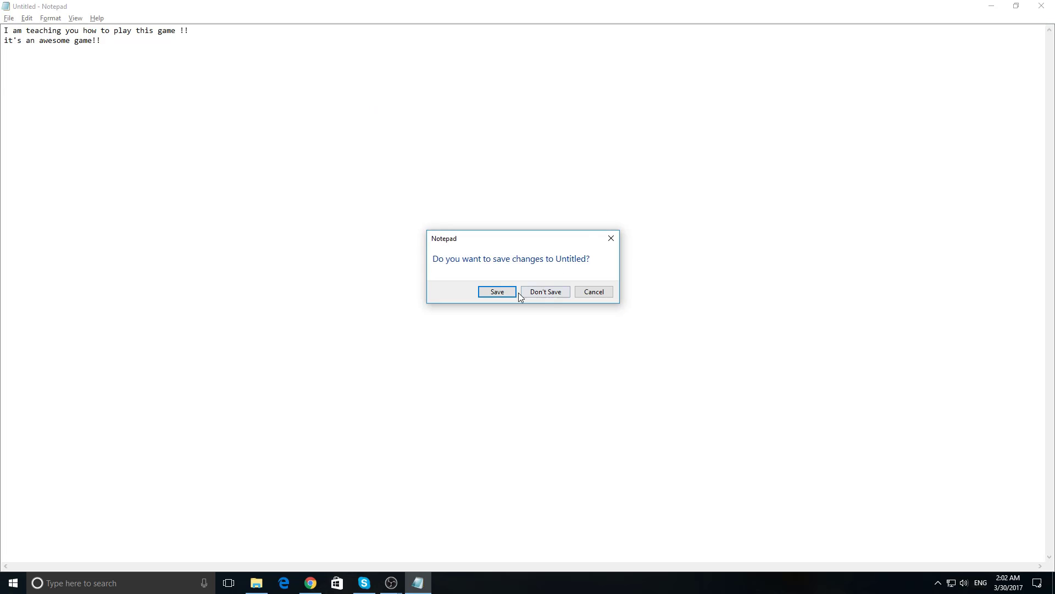
pyautogui.click(545, 291)
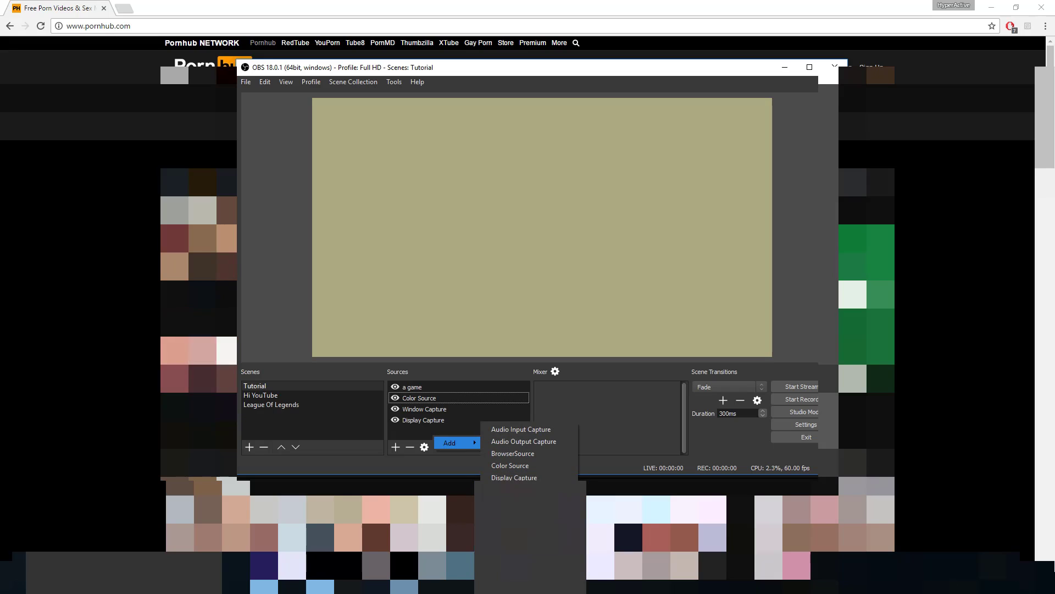
# Add a Text (GDI+) source reading 'Welcome to My stream'.
pyautogui.click(510, 467)
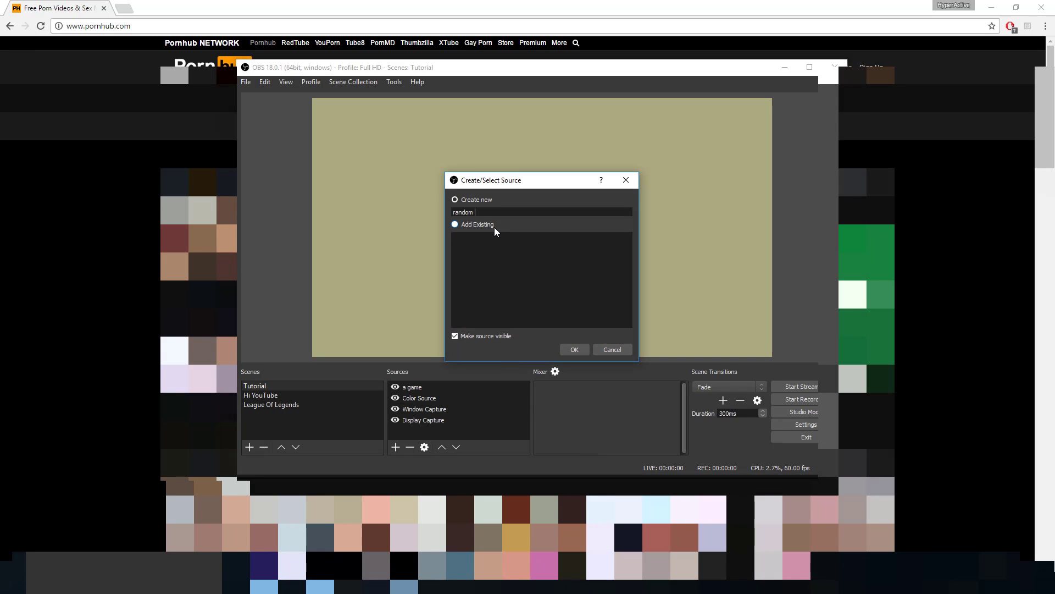
pyautogui.click(574, 349)
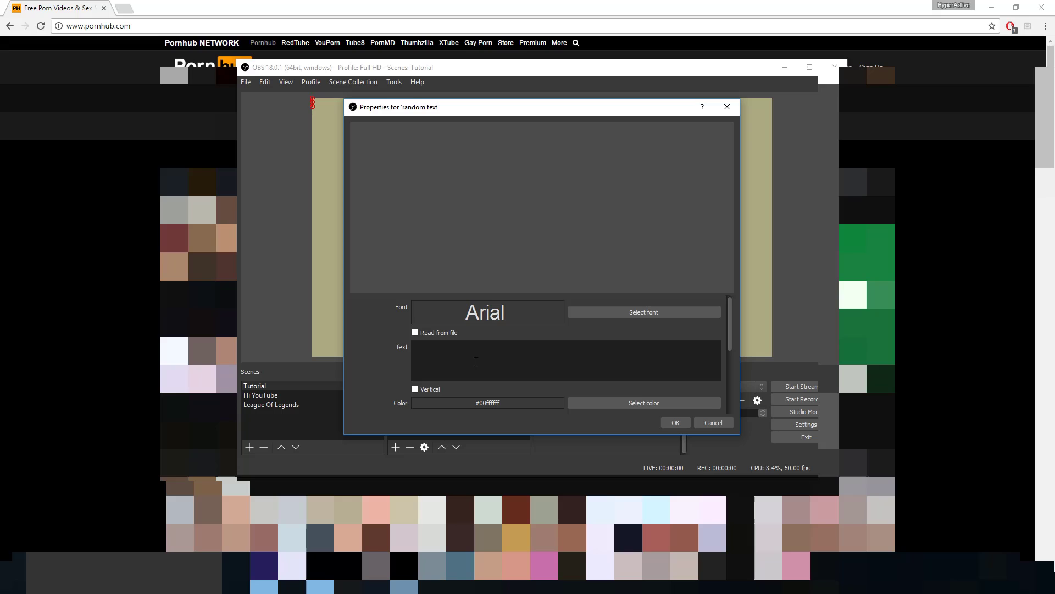
pyautogui.write('Welcome to My stre')
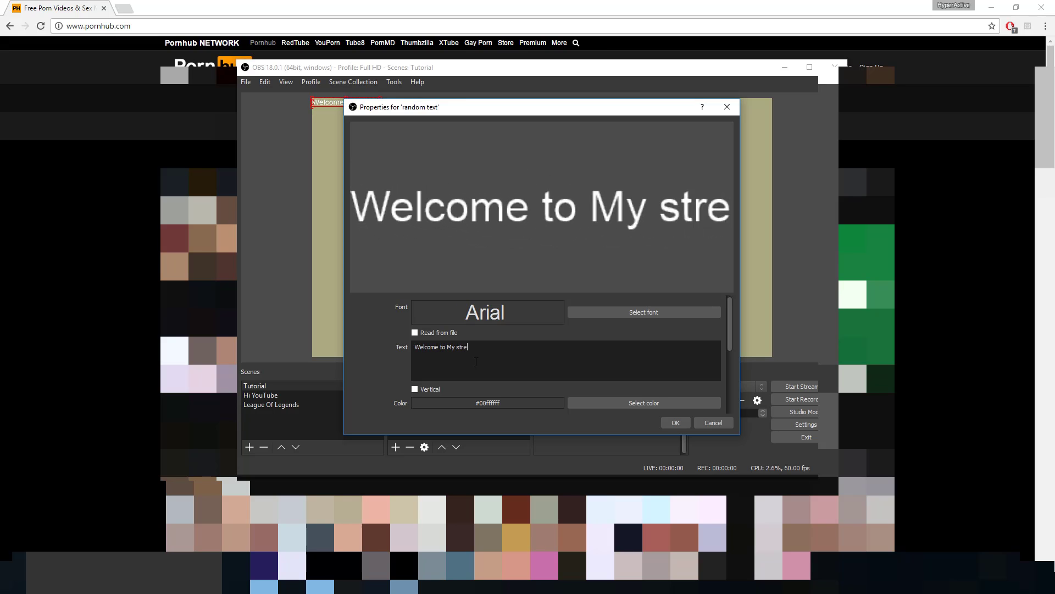
pyautogui.write('am')
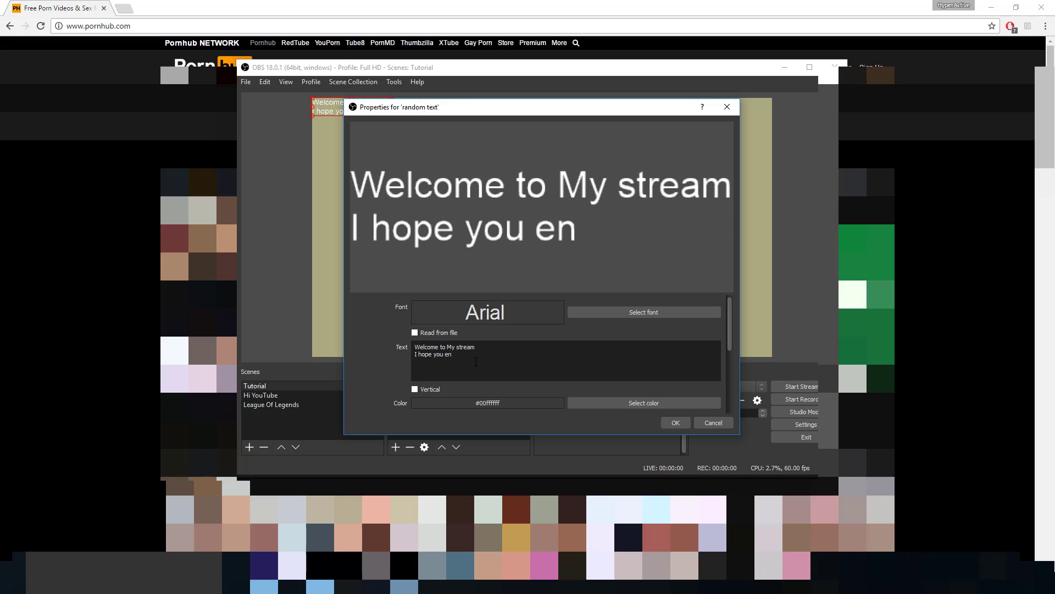
pyautogui.click(675, 422)
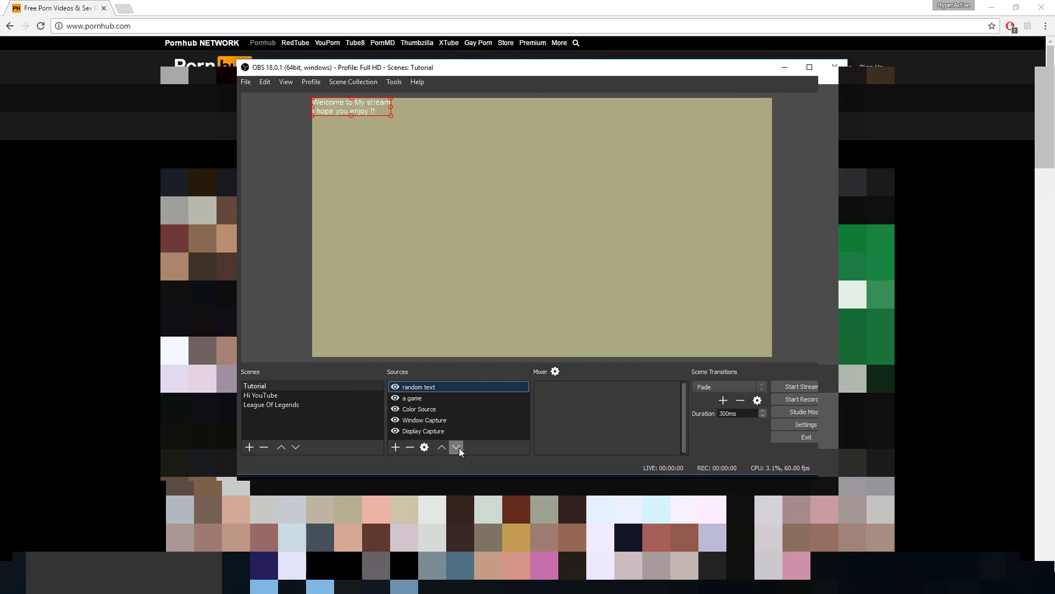
# Move the text source below 'a game' in the list and resize it.
pyautogui.click(456, 446)
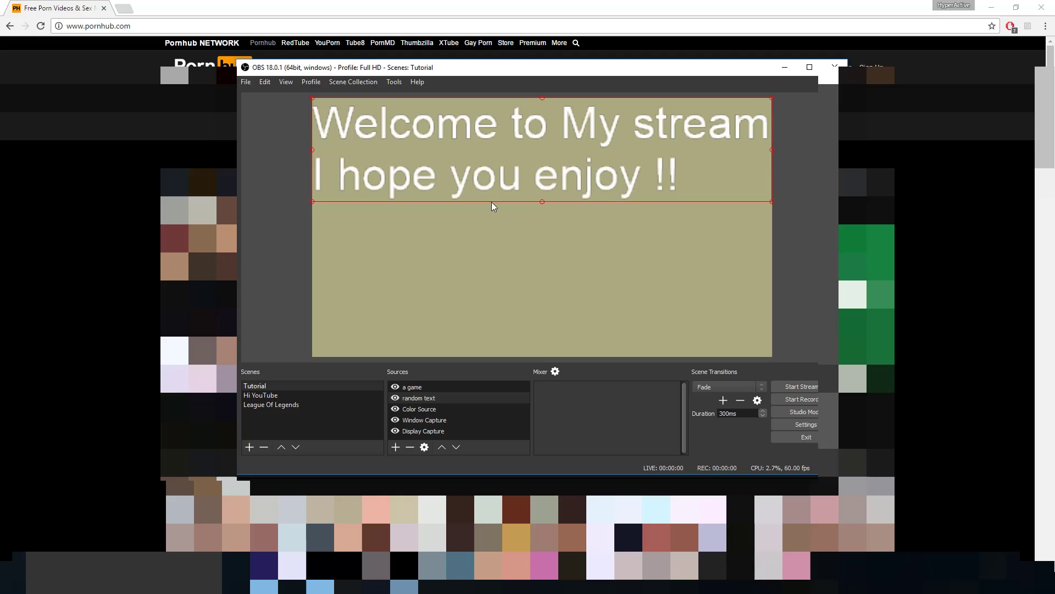
pyautogui.click(412, 387)
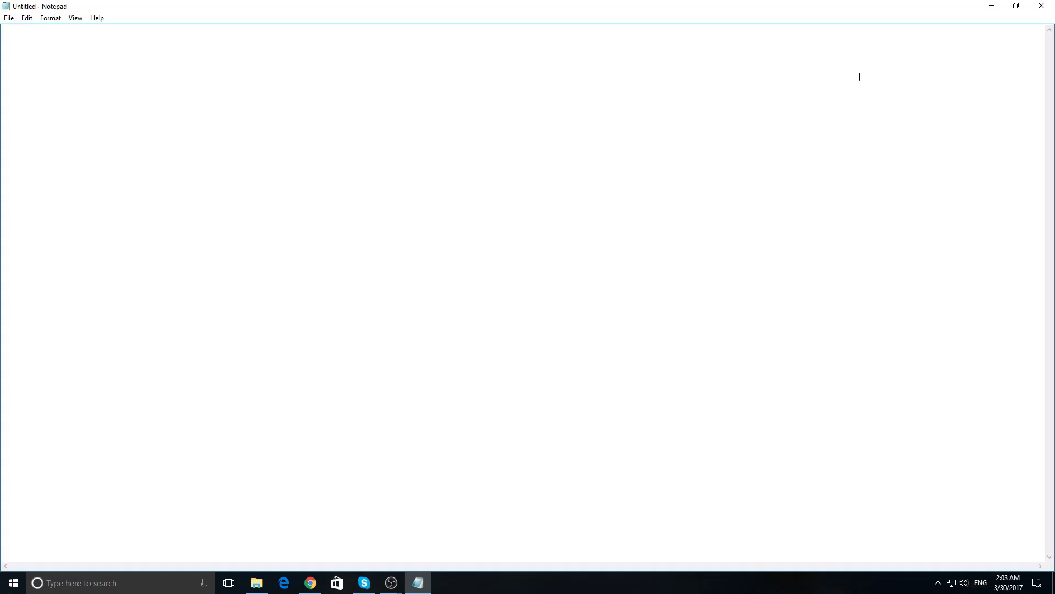
pyautogui.moveTo(314, 205)
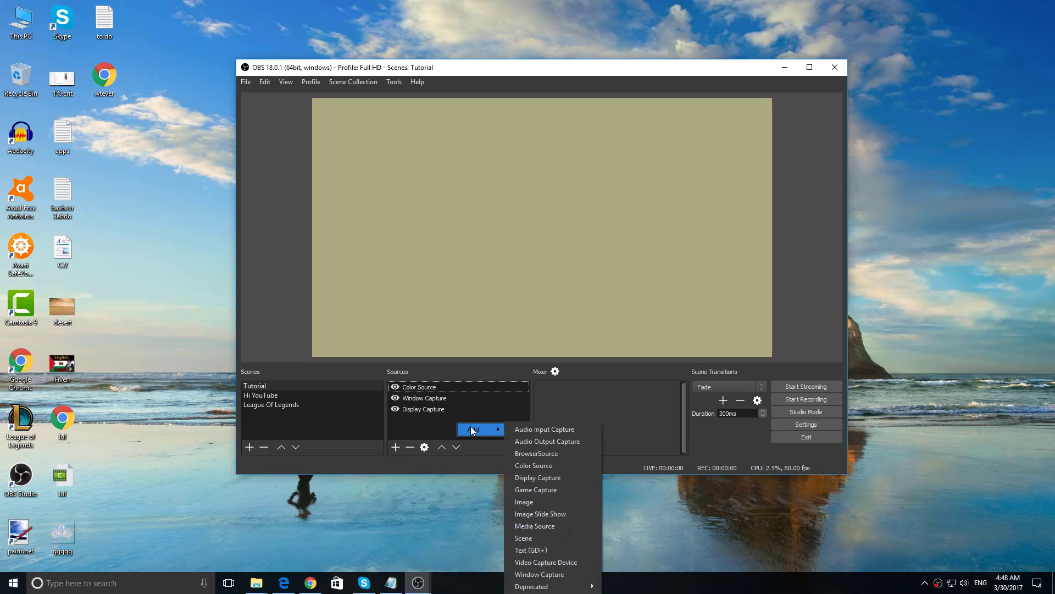
# Add an image source named 'gif snoop dogg'.
pyautogui.click(523, 501)
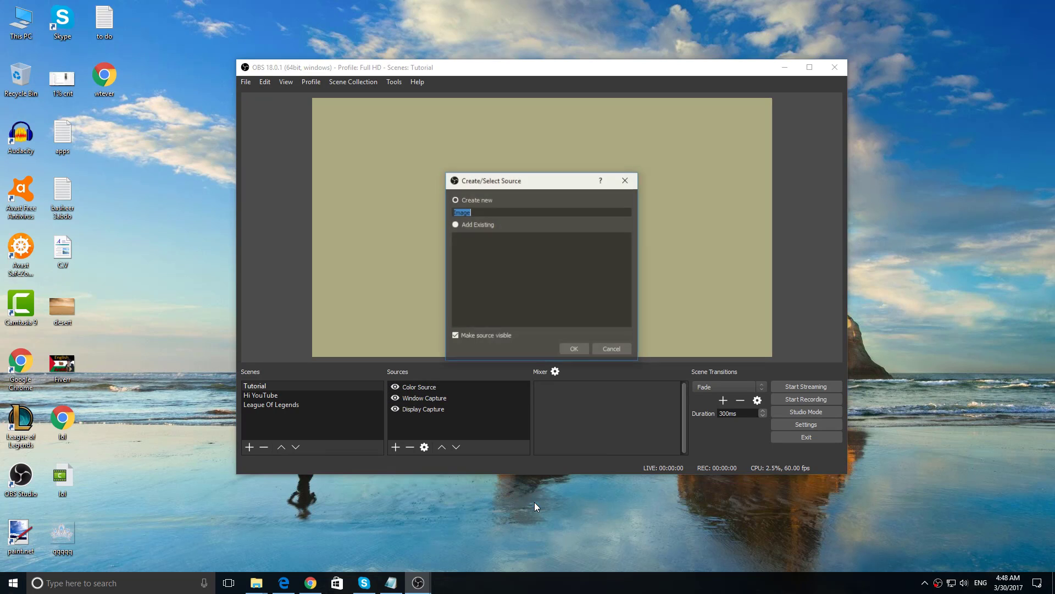
pyautogui.write('f')
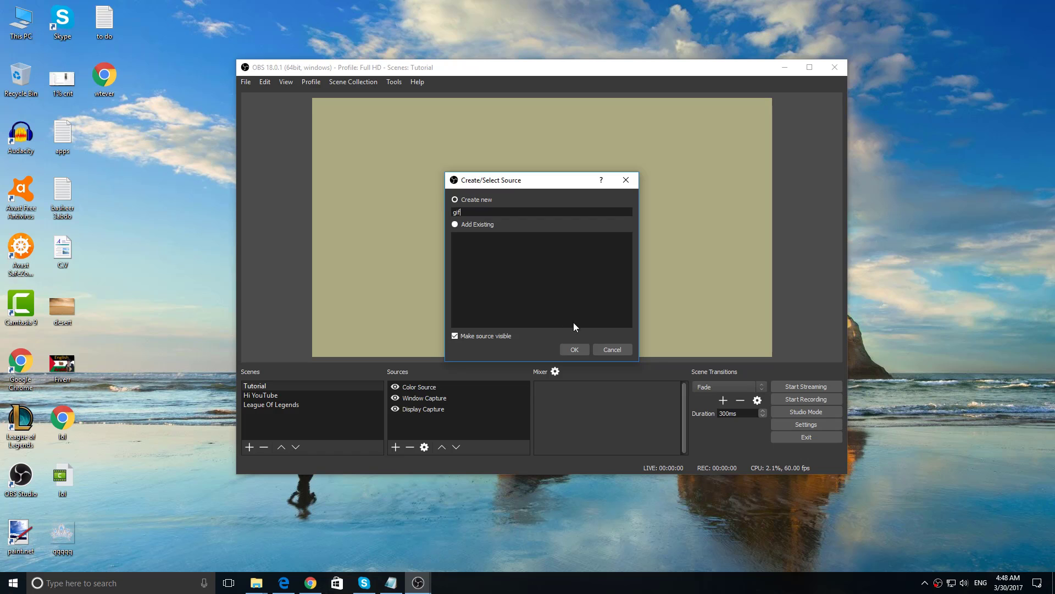
pyautogui.write('snoop dogg')
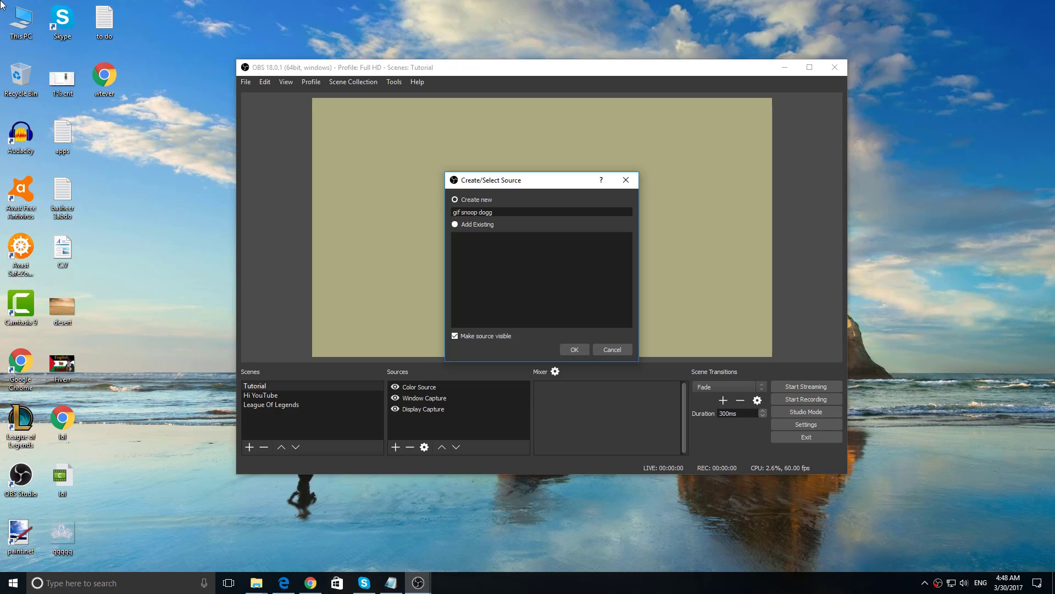
pyautogui.click(574, 350)
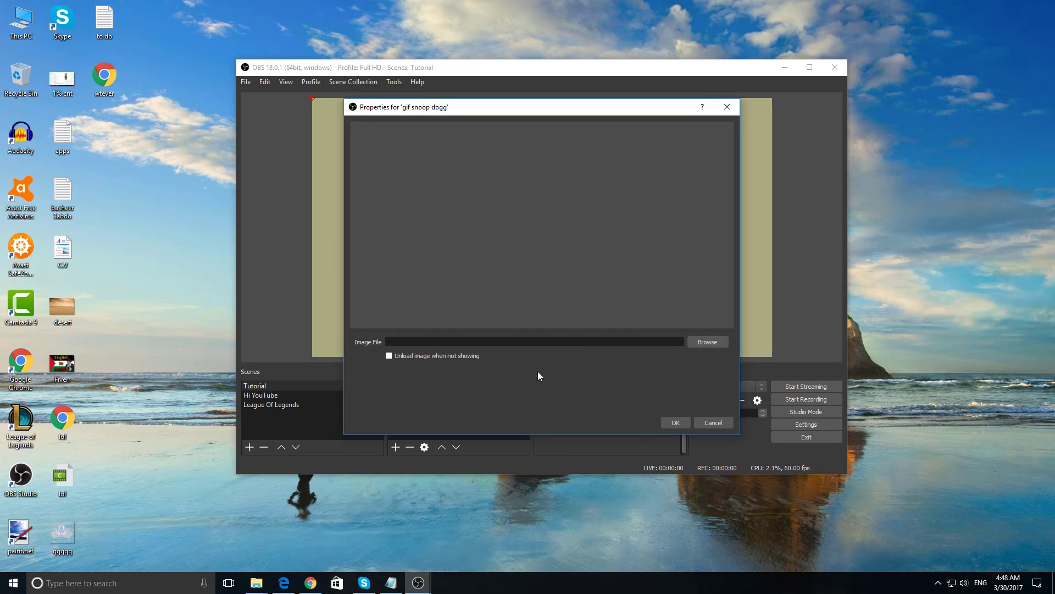
# Pick the Snoop Dogg GIF from D:\TwitchStream\gif as the image file.
pyautogui.click(708, 340)
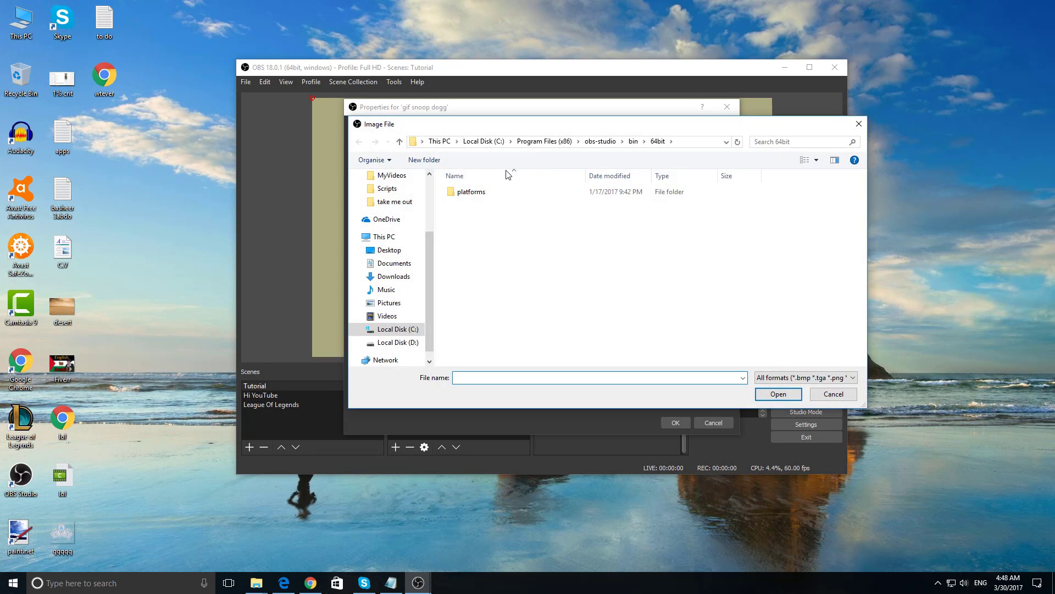
pyautogui.click(398, 343)
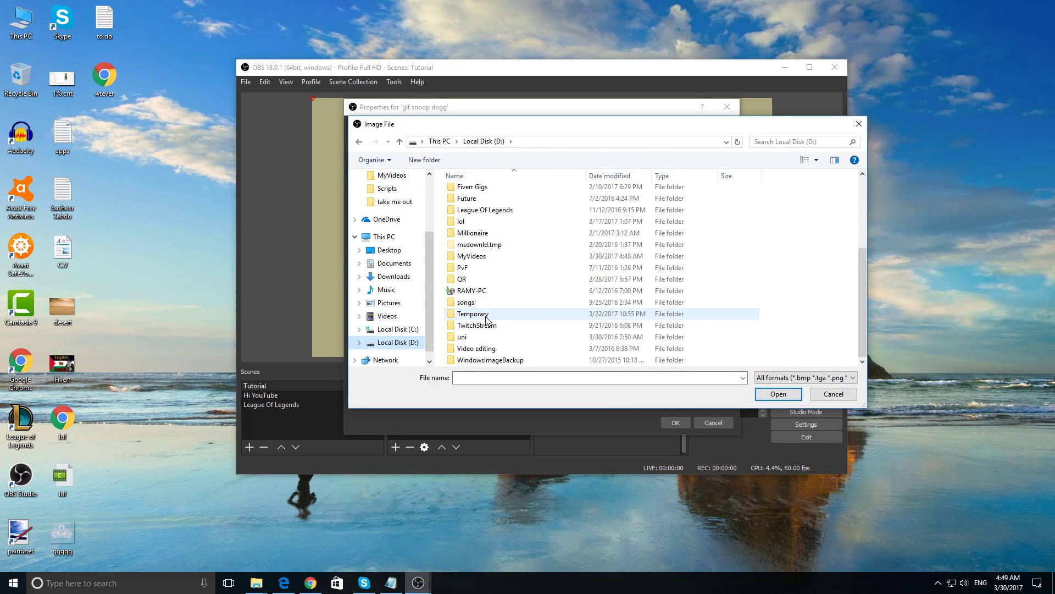
pyautogui.doubleClick(479, 325)
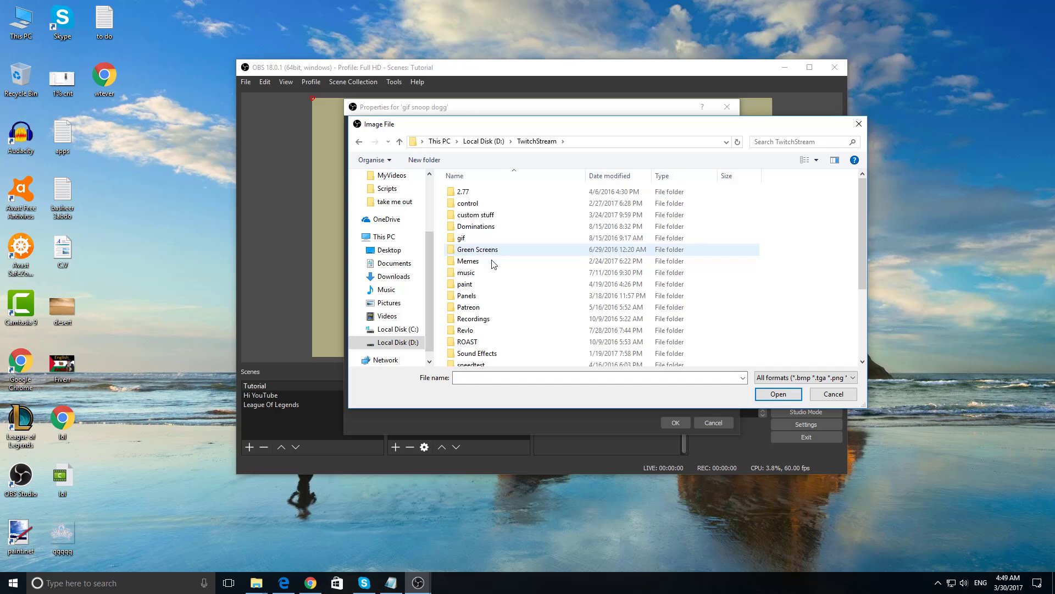
pyautogui.doubleClick(464, 237)
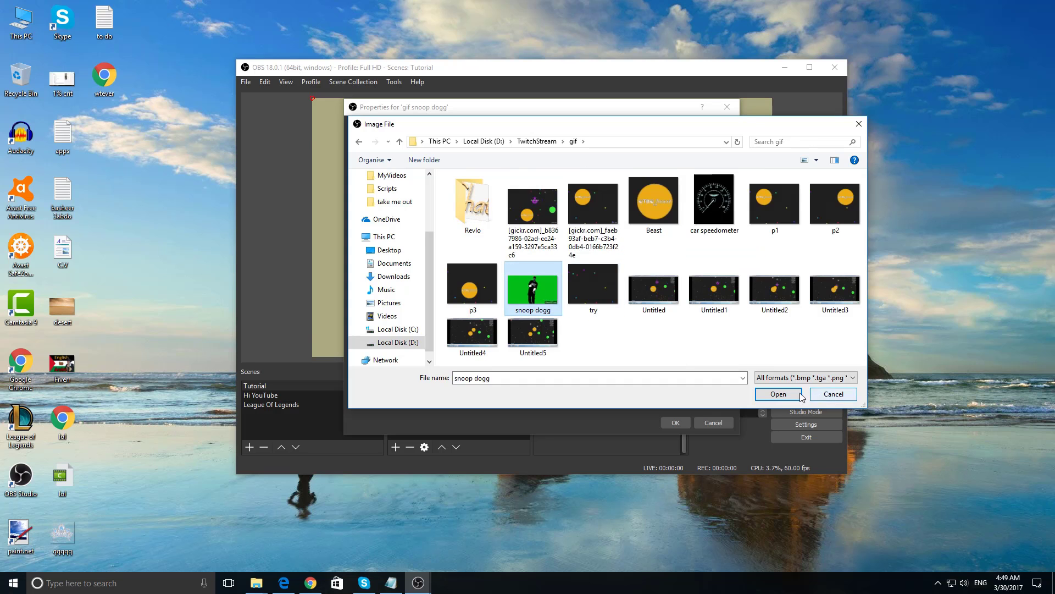
pyautogui.click(778, 393)
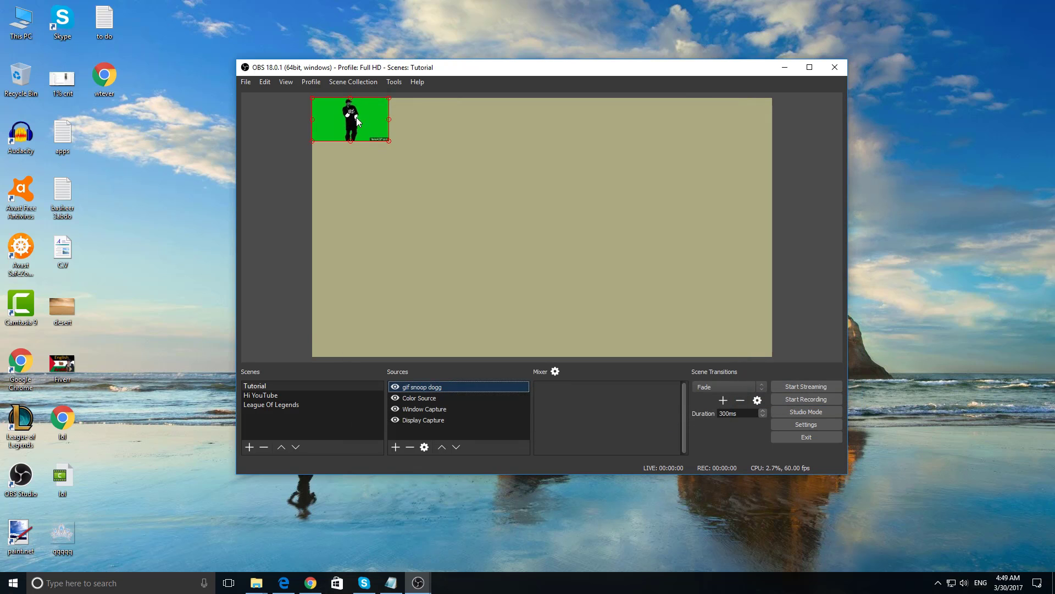
# Move the GIF to the bottom-right corner and add a key filter to remove its green.
pyautogui.moveTo(350, 120); pyautogui.dragTo(567, 328)
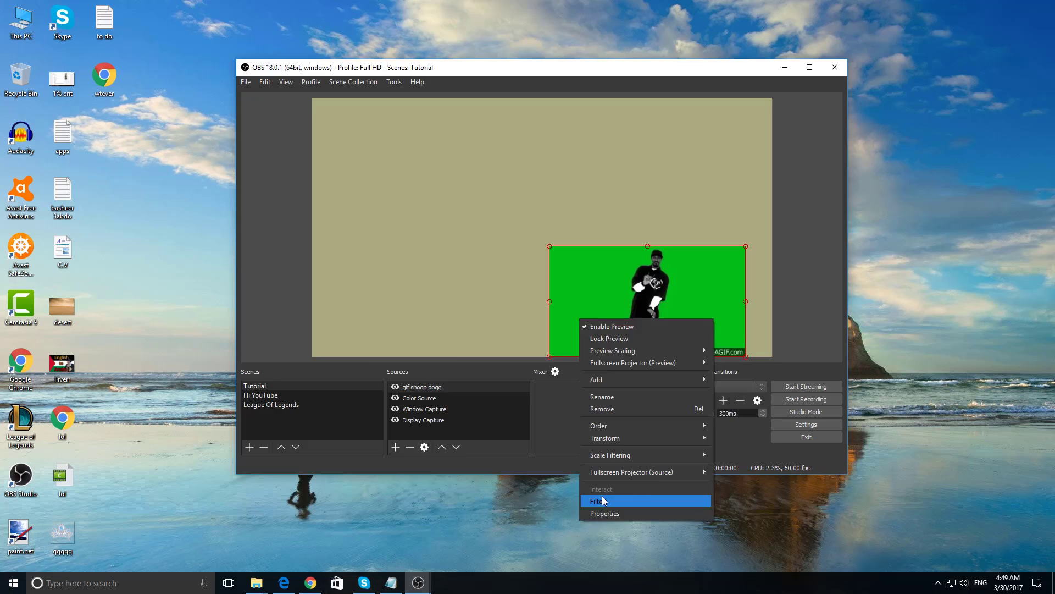
pyautogui.click(598, 502)
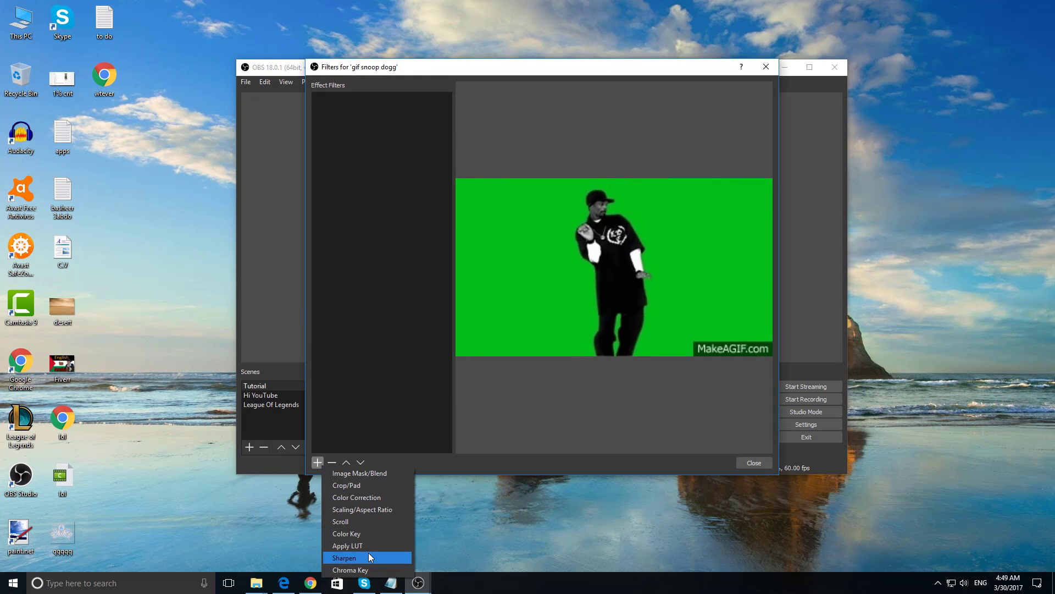
pyautogui.click(349, 569)
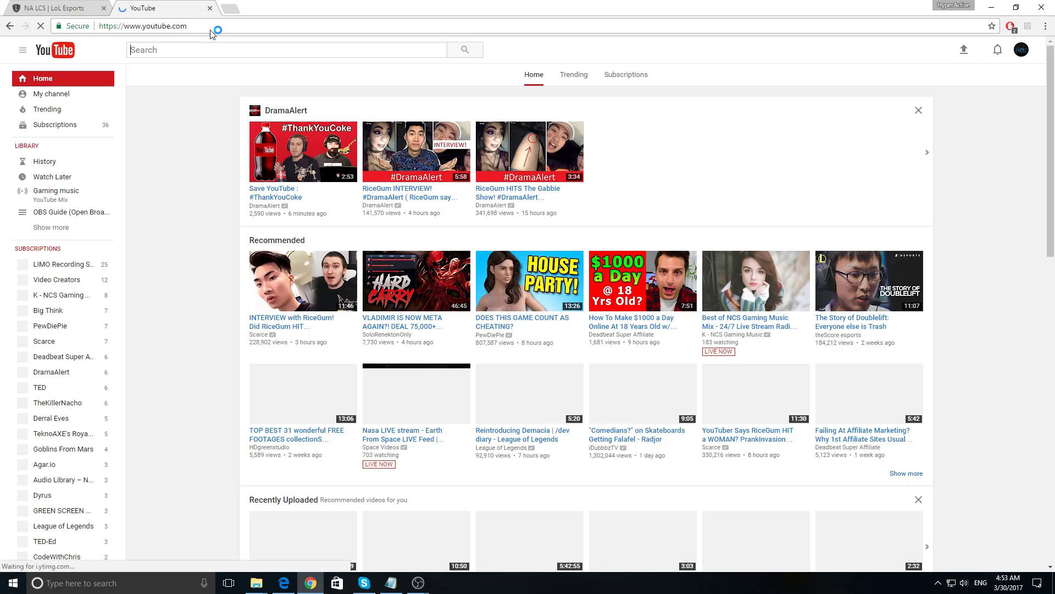
# Search YouTube for a Snoop Dogg green screen video.
pyautogui.write('snoop dogg gr')
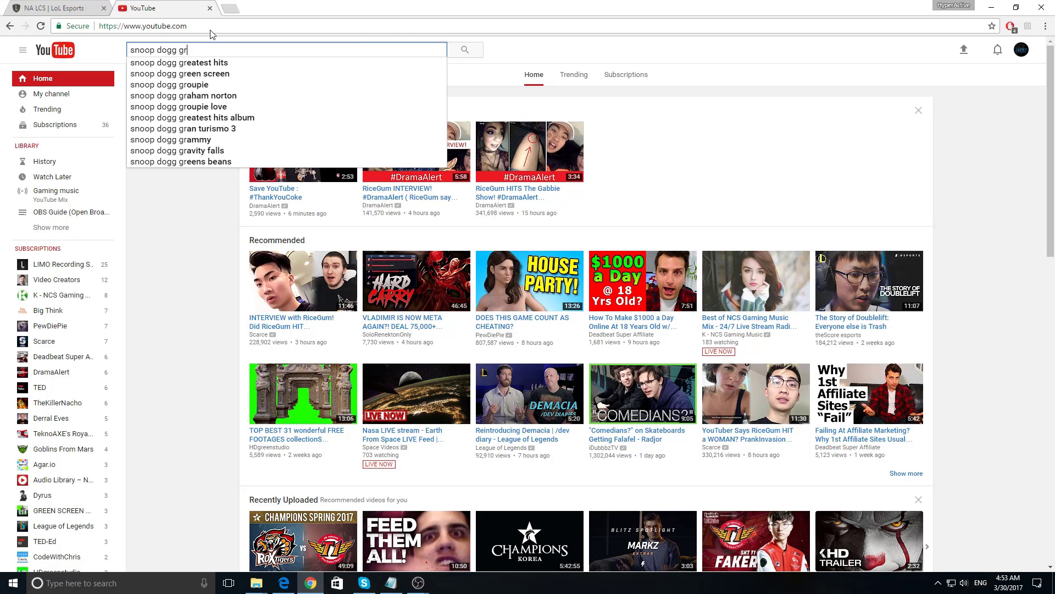
pyautogui.click(182, 73)
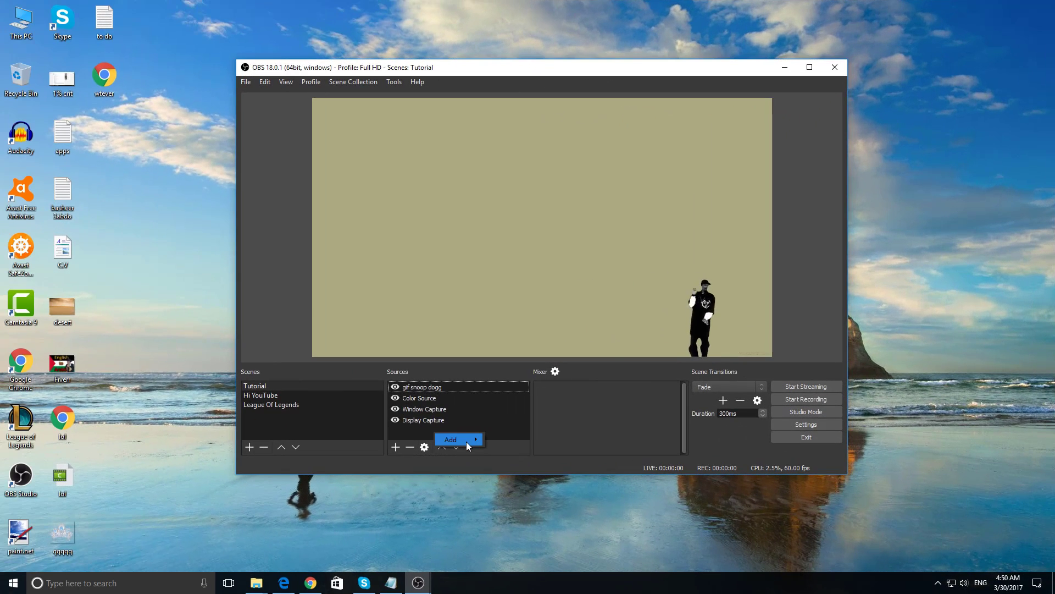
# Add a media source named 'video snoop dogg'.
pyautogui.click(451, 440)
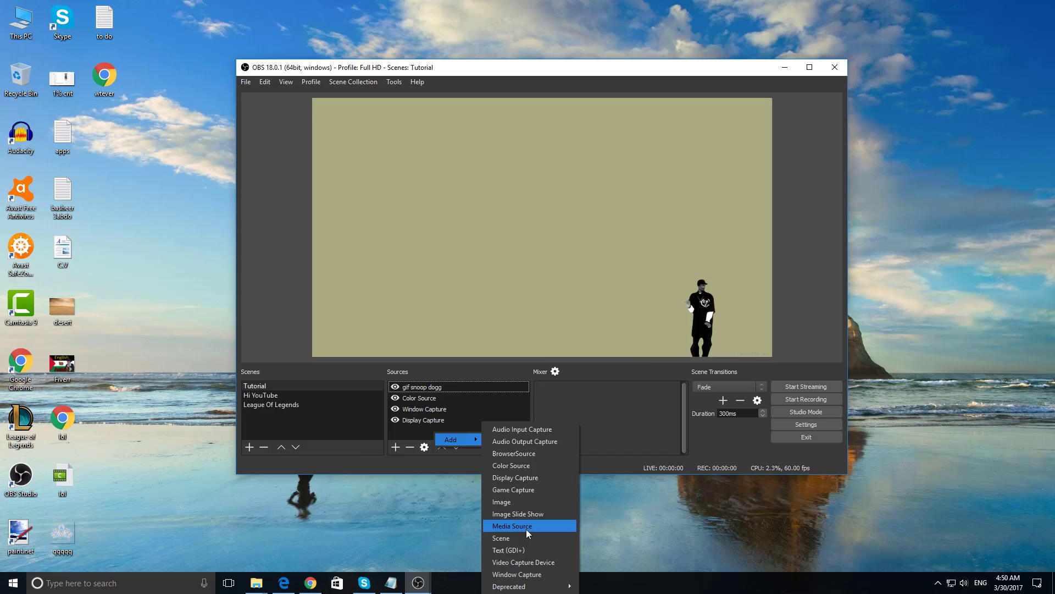
pyautogui.click(512, 526)
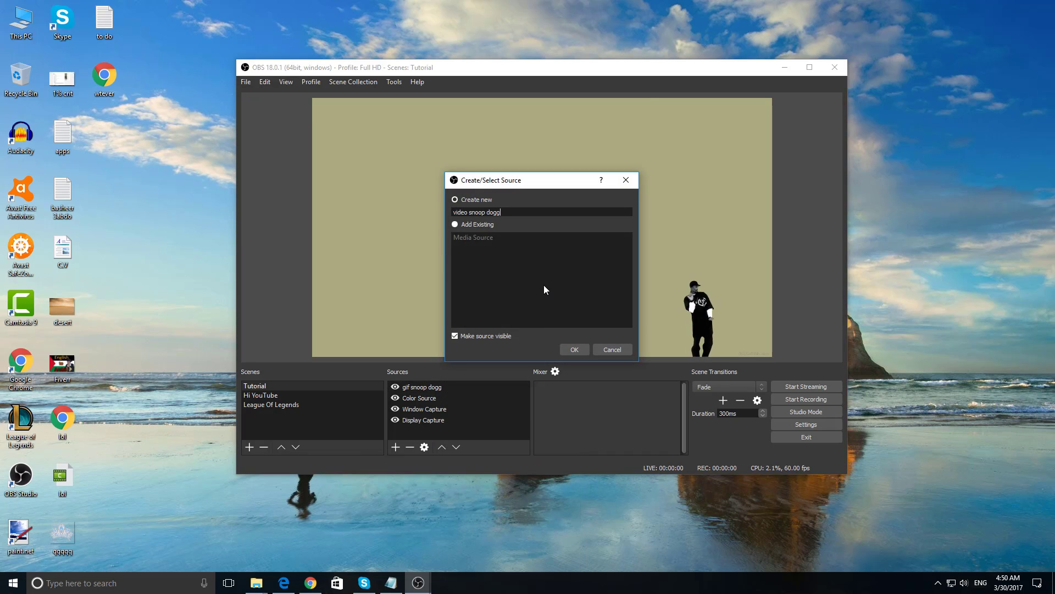
pyautogui.click(574, 350)
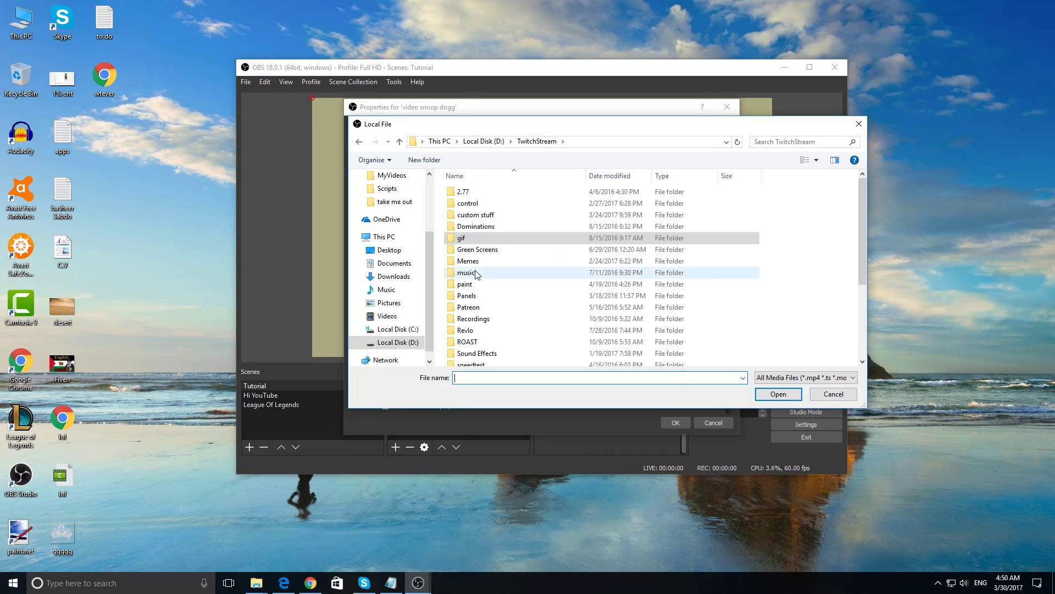
# Load the green screen dance video, set it to loop, and confirm.
pyautogui.click(778, 393)
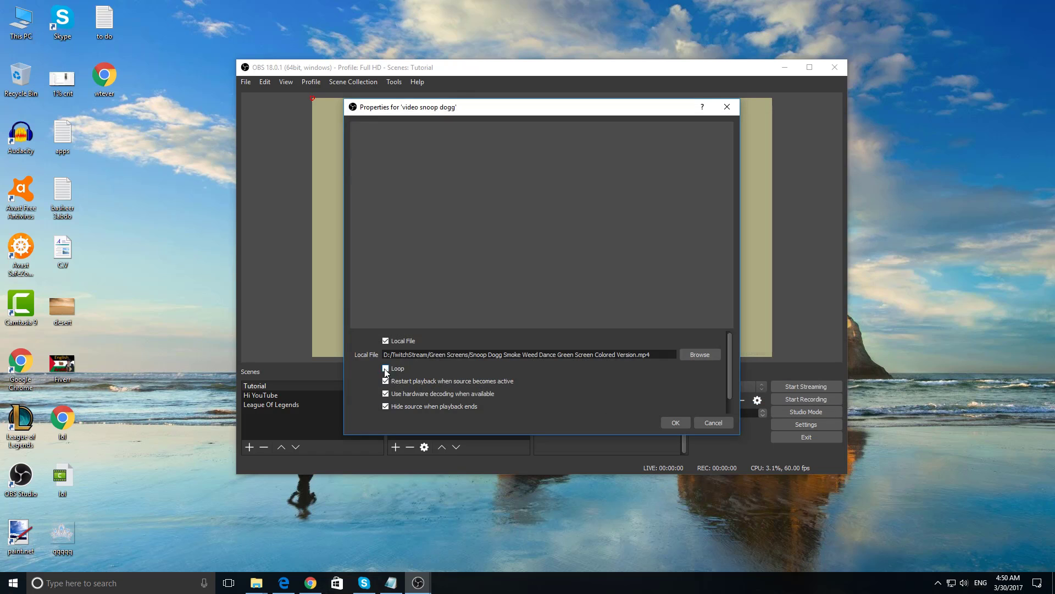
pyautogui.click(385, 368)
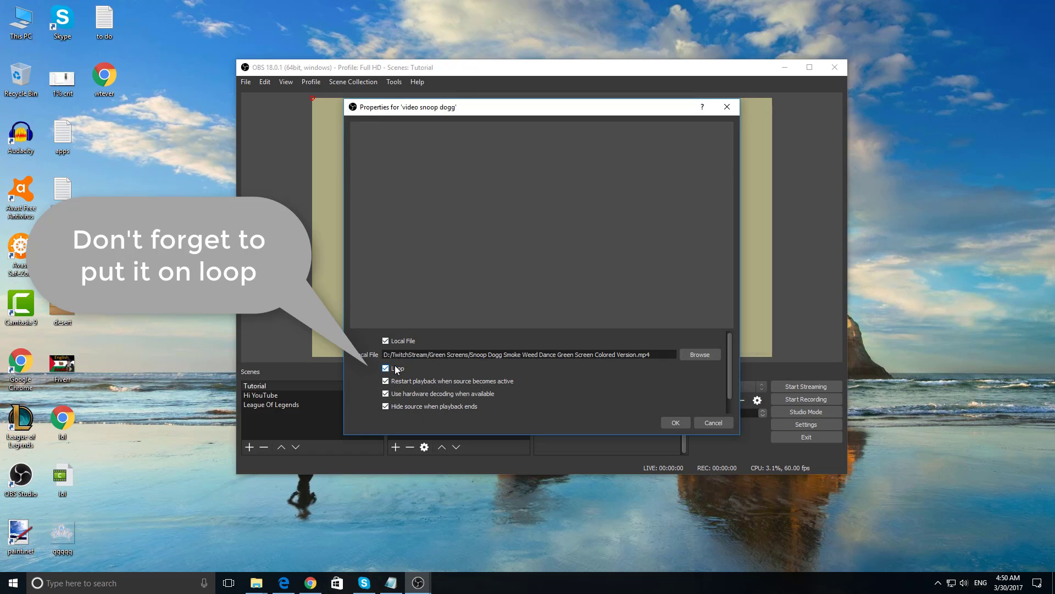
pyautogui.click(386, 368)
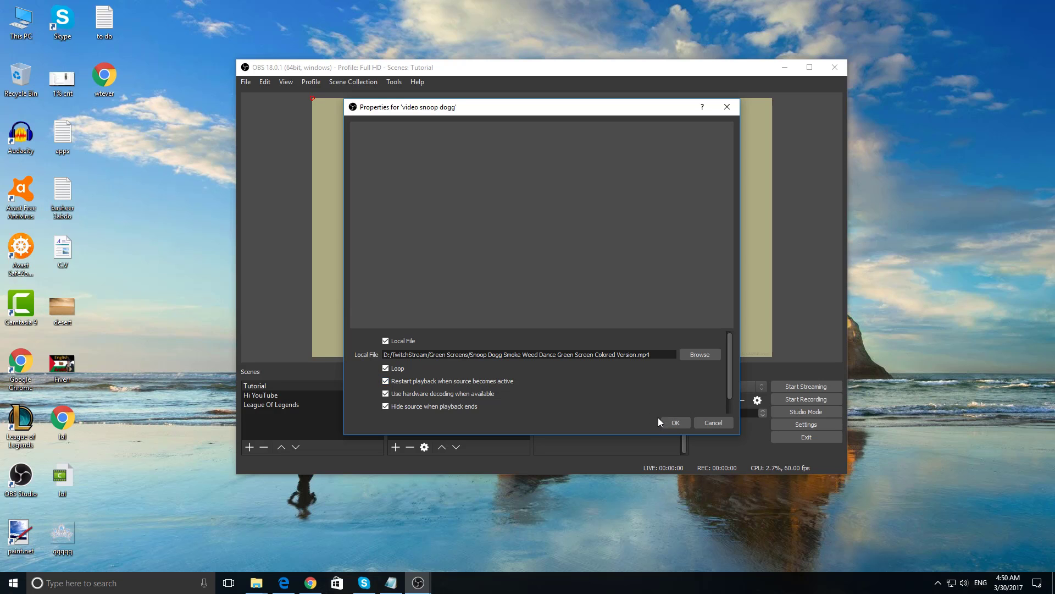
pyautogui.click(675, 423)
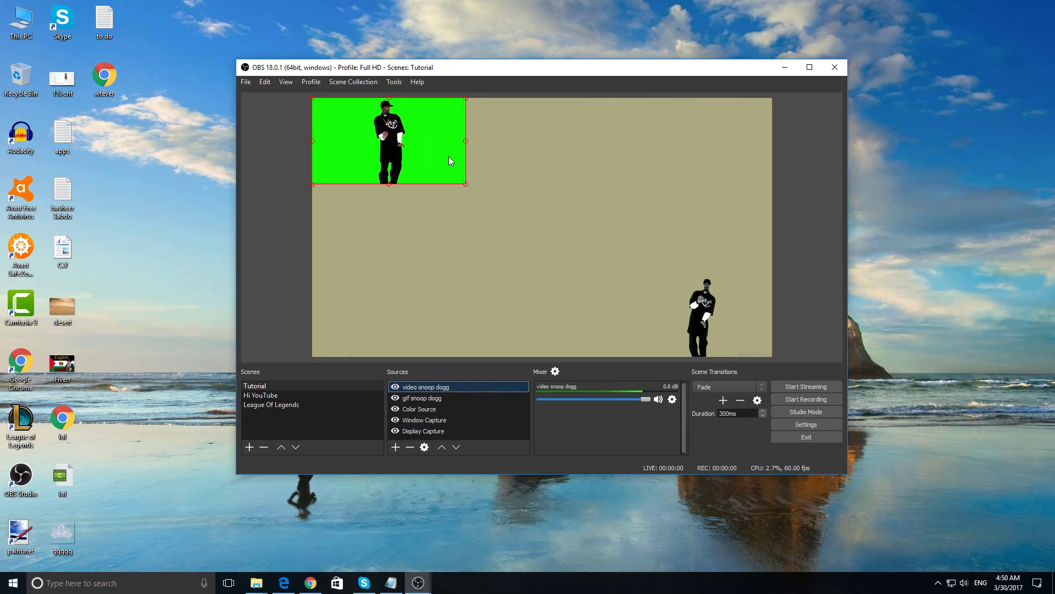
# Add a Chroma Key filter to the video source and enlarge it to canvas height.
pyautogui.rightClick(450, 160)
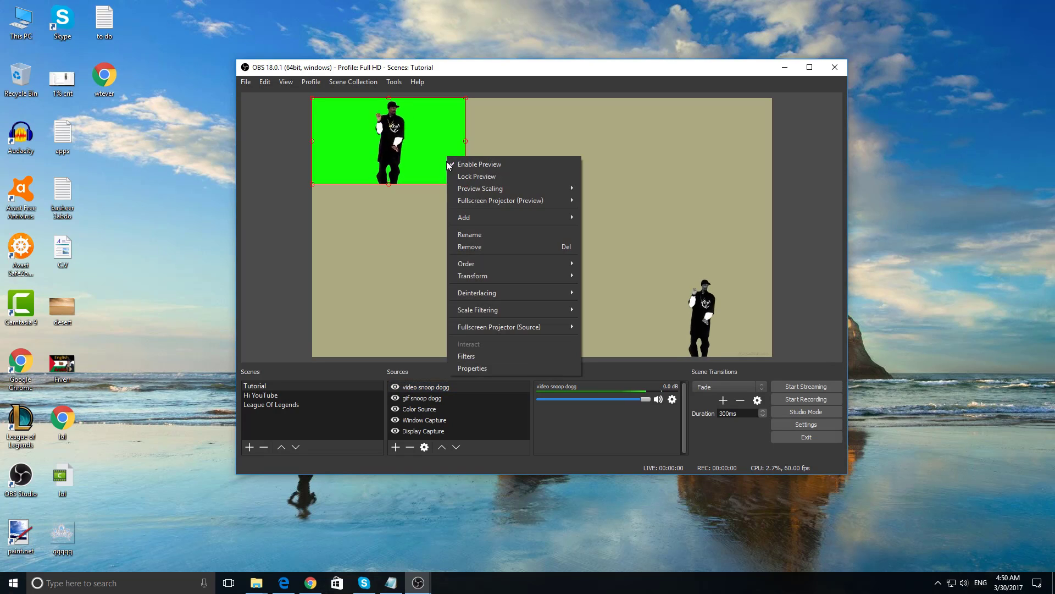
pyautogui.click(466, 357)
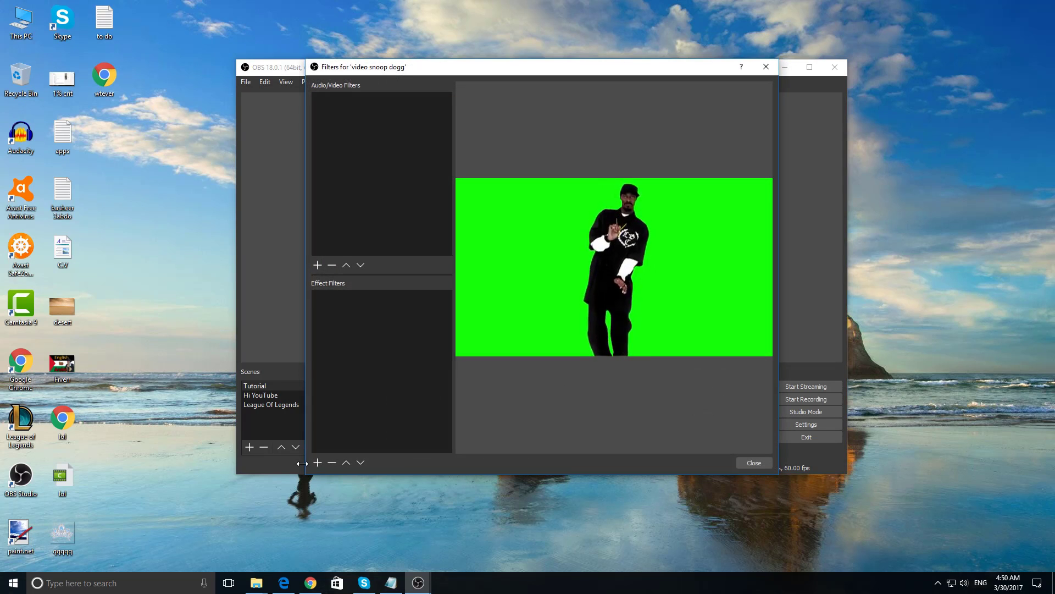
pyautogui.click(317, 462)
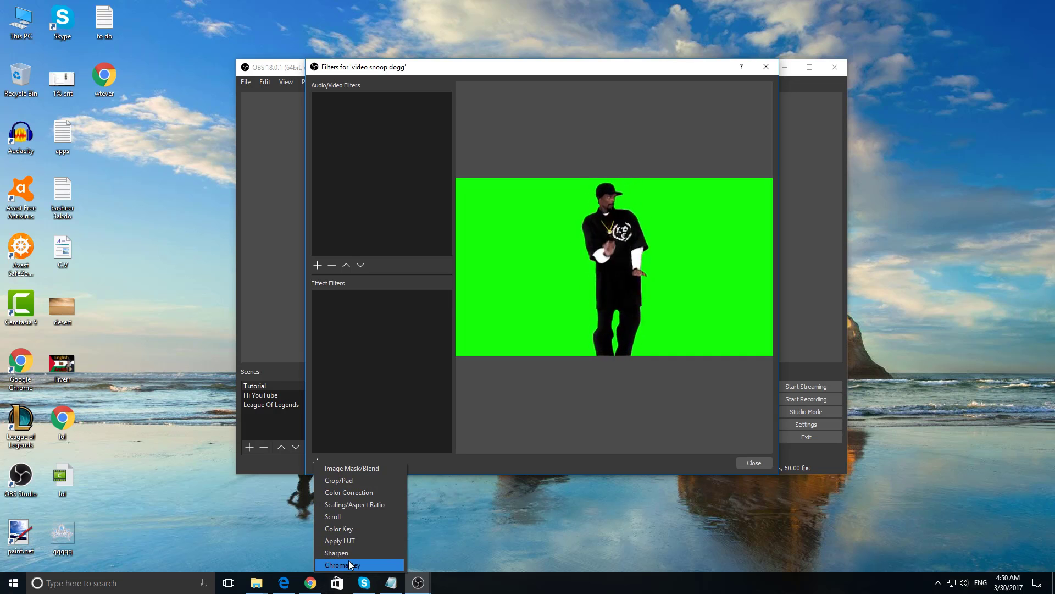
pyautogui.click(343, 565)
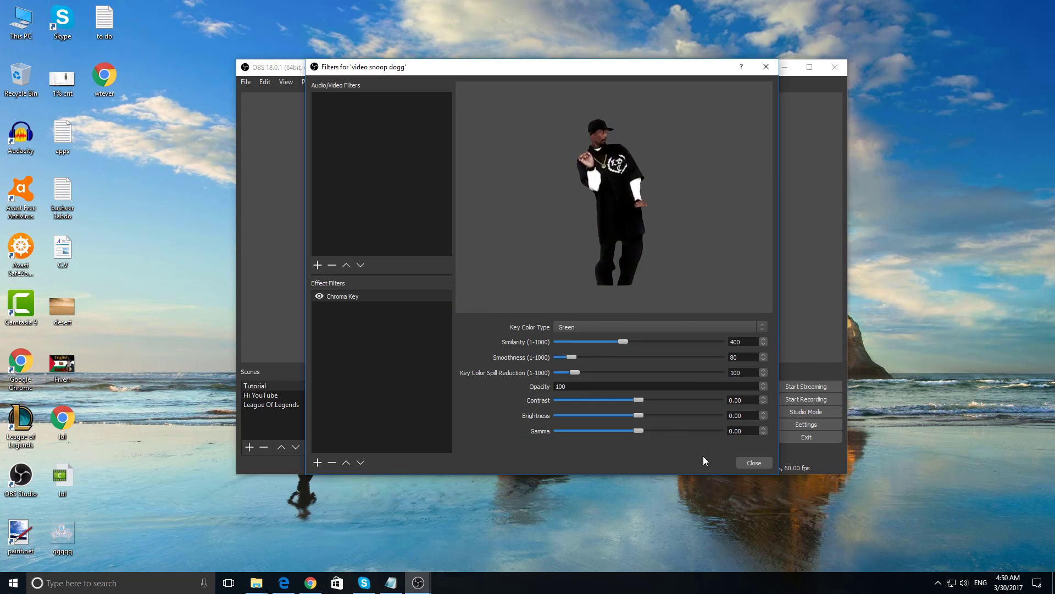
pyautogui.click(754, 462)
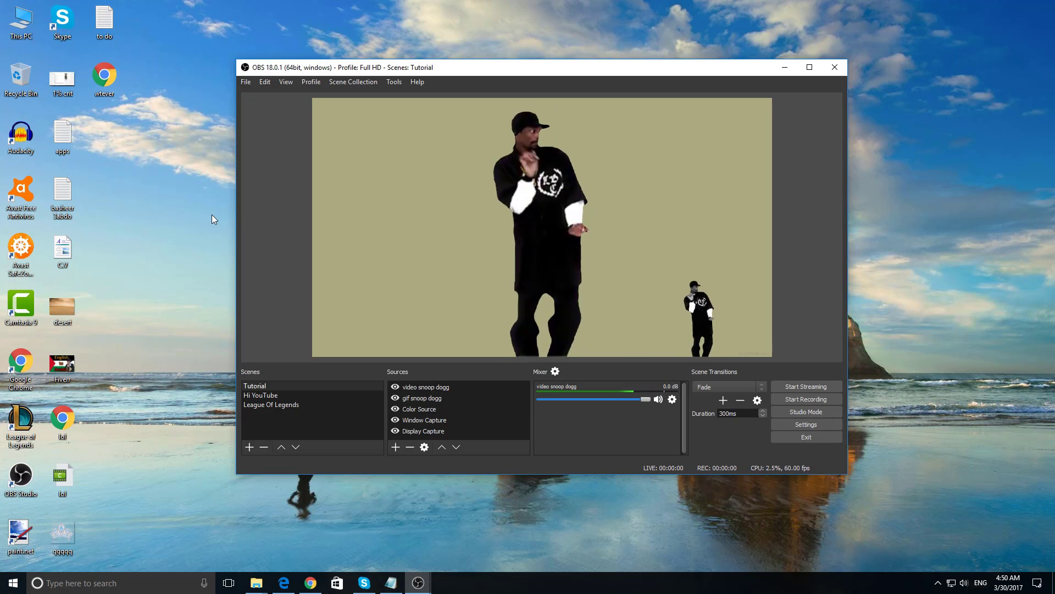
pyautogui.moveTo(329, 307)
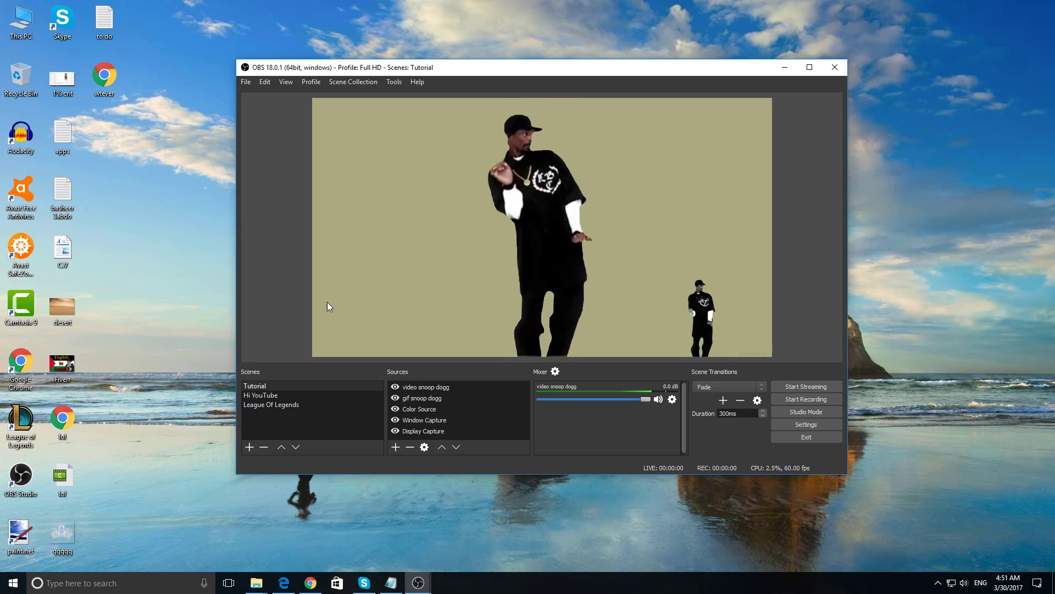
pyautogui.click(423, 431)
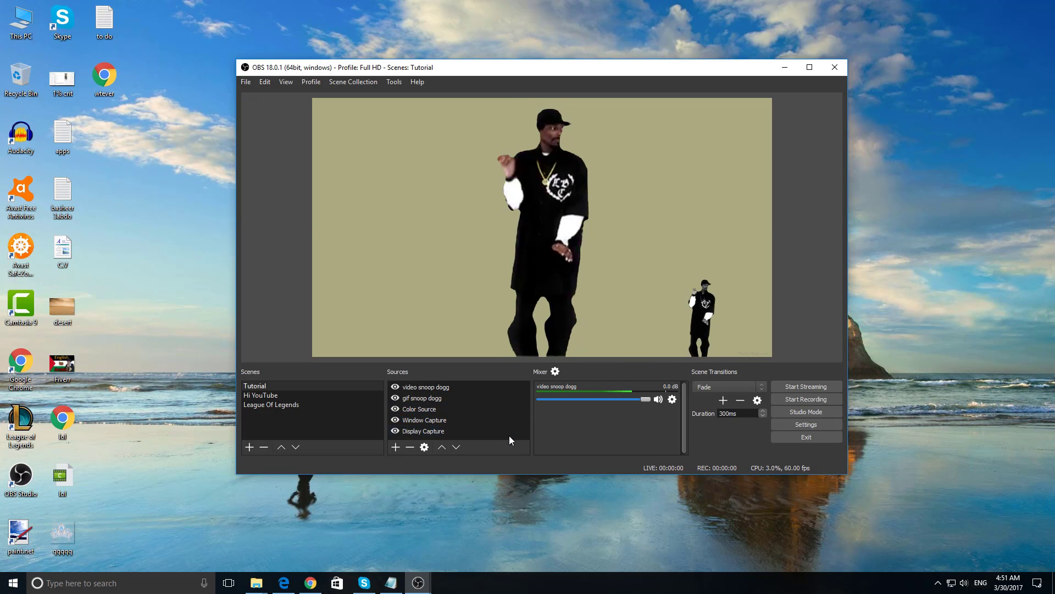
# Add an image slide show source named 'Creating my own gif :)'.
pyautogui.rightClick(419, 408)
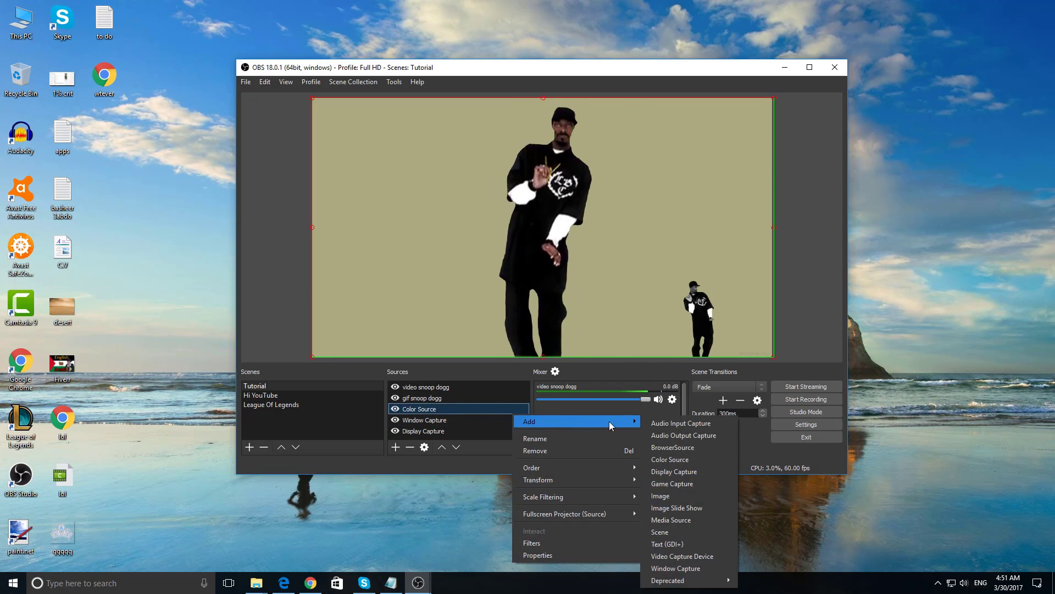
pyautogui.click(677, 508)
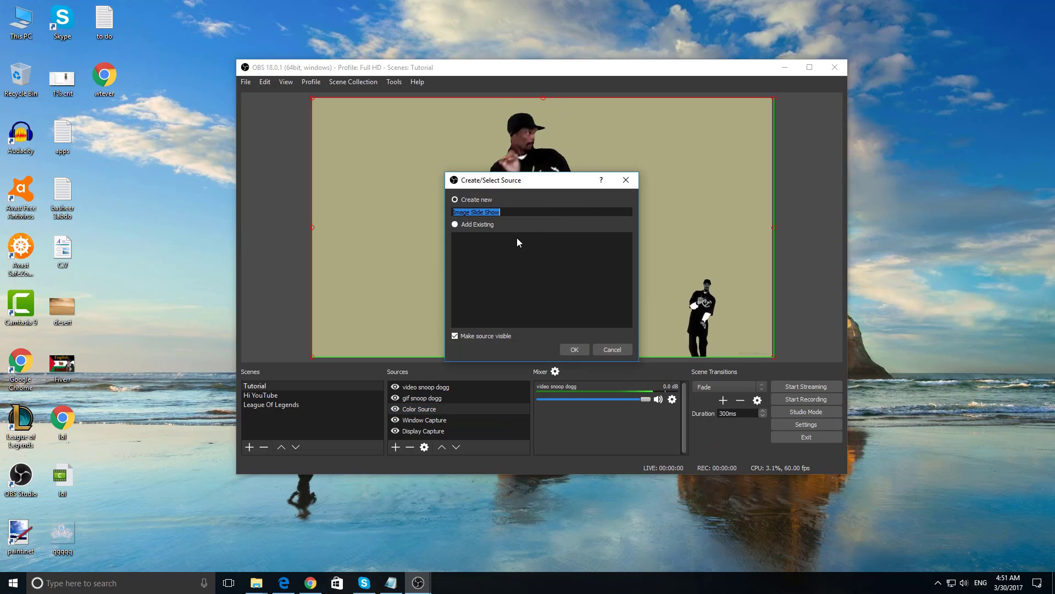
pyautogui.write('Creating my w')
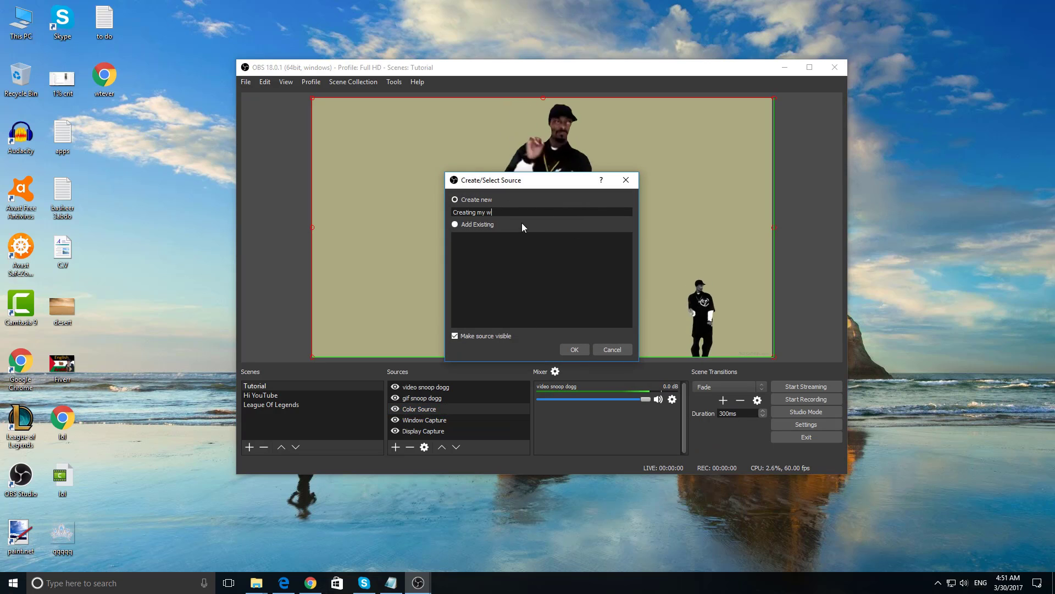
pyautogui.click(574, 349)
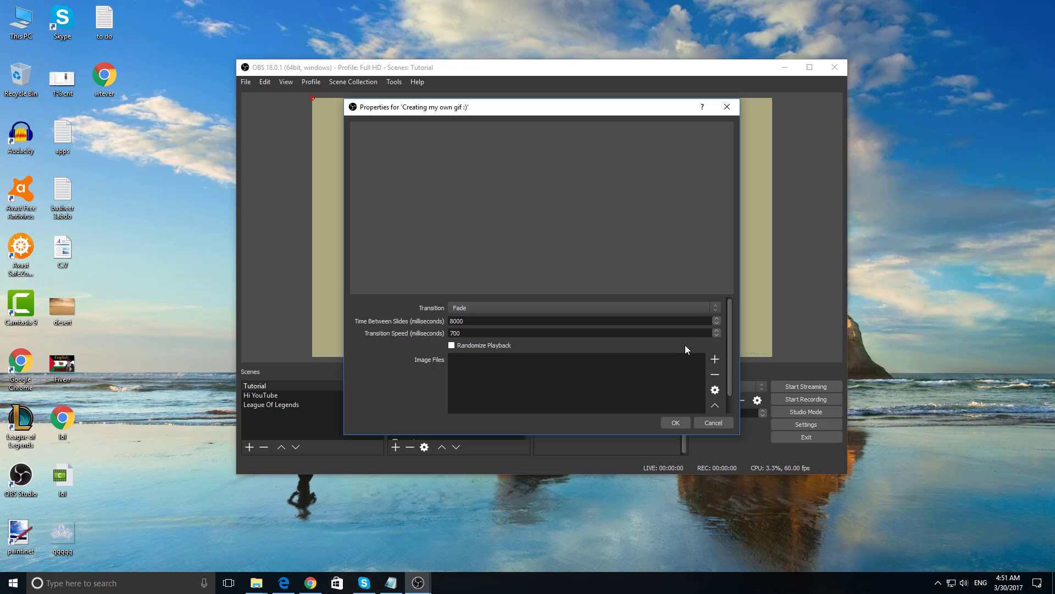
# Add the Untitled PNG frames from D:\TwitchStream\gif to the slide show.
pyautogui.click(714, 359)
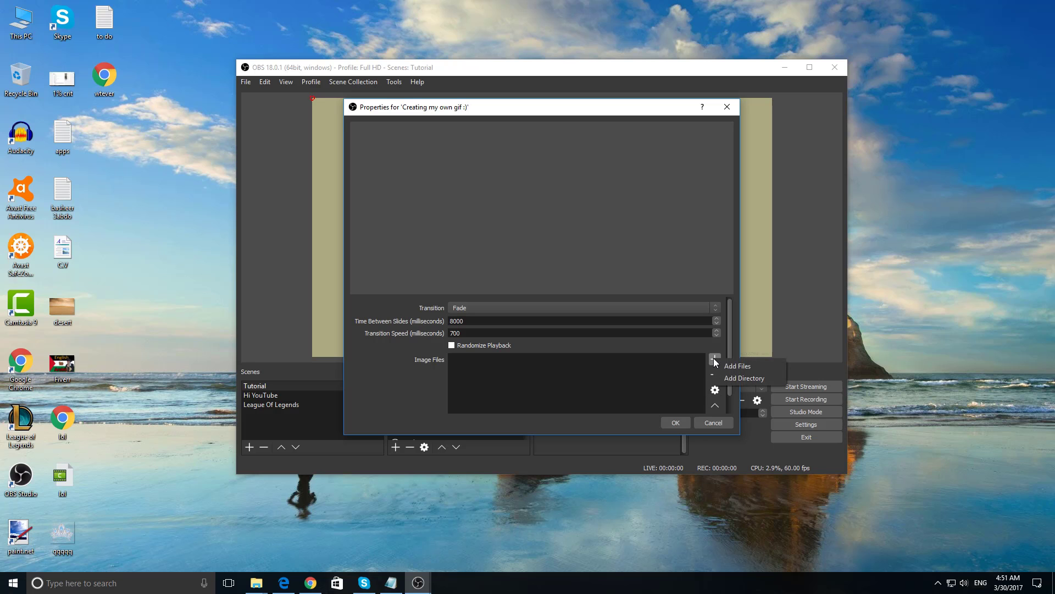
pyautogui.click(736, 366)
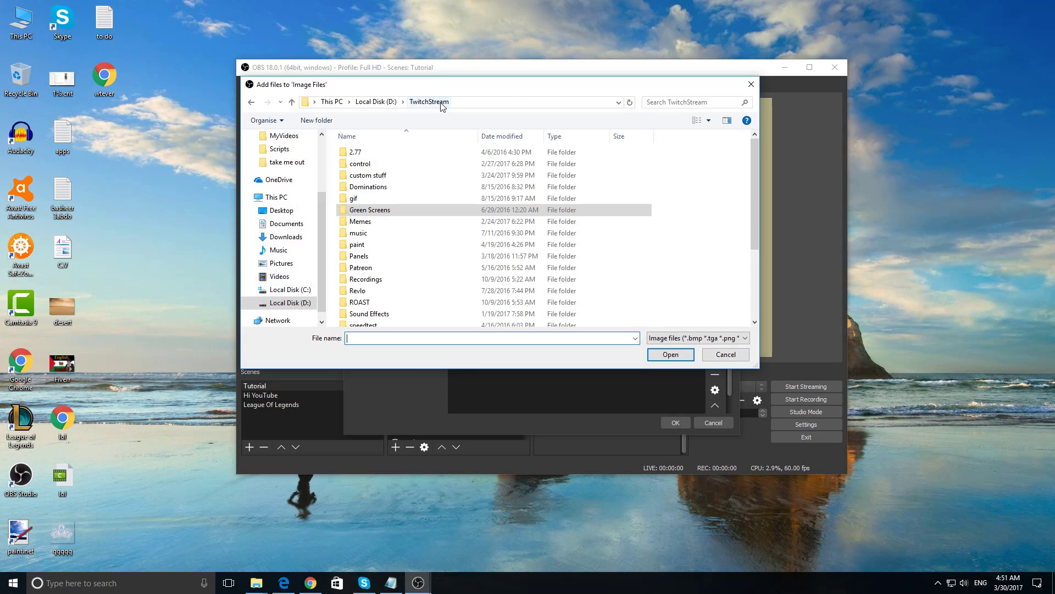
pyautogui.moveTo(388, 177)
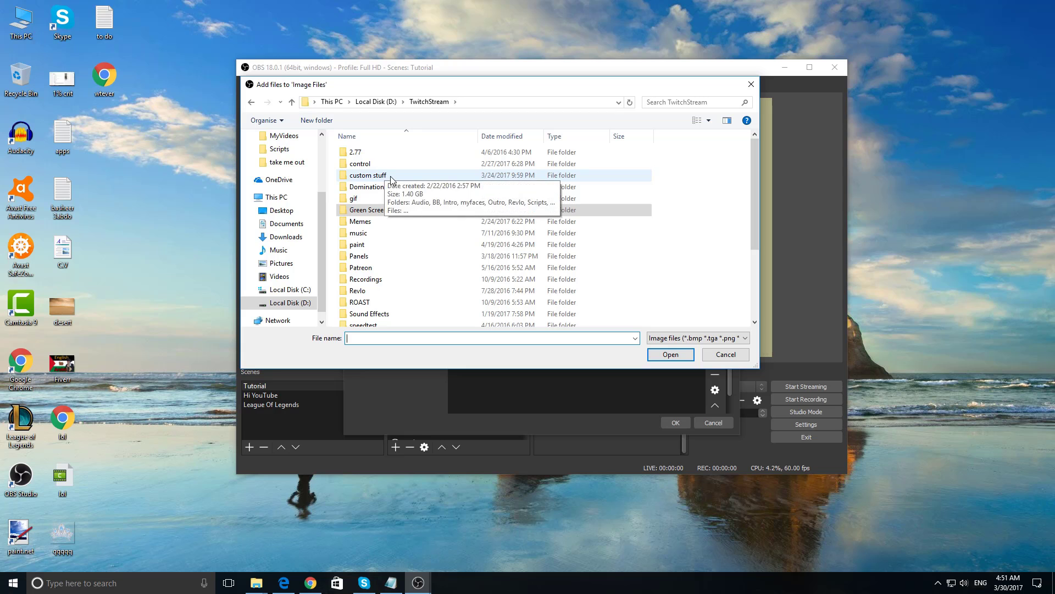
pyautogui.doubleClick(354, 197)
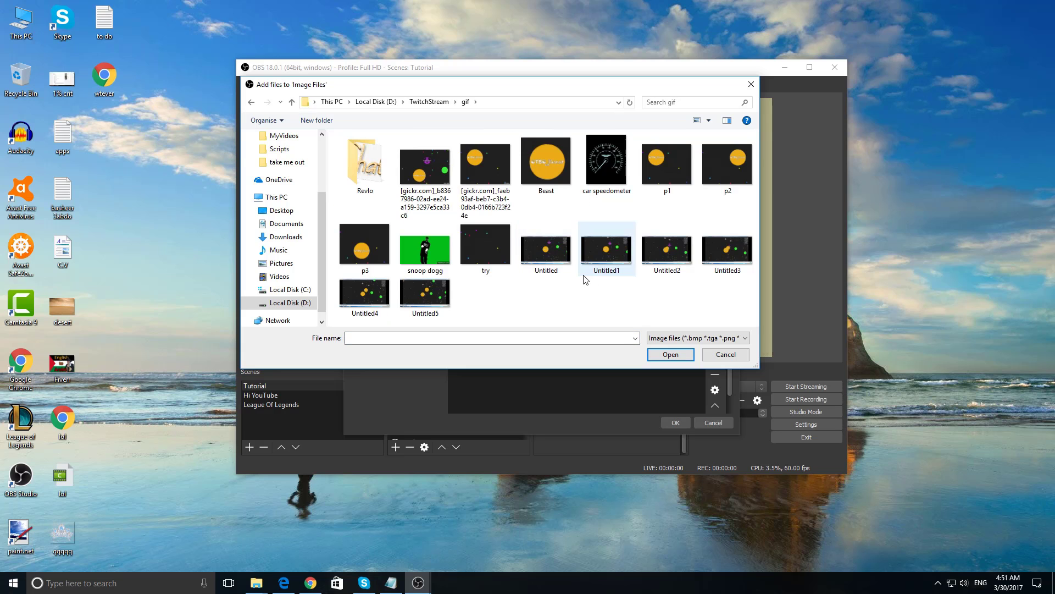
pyautogui.click(546, 247)
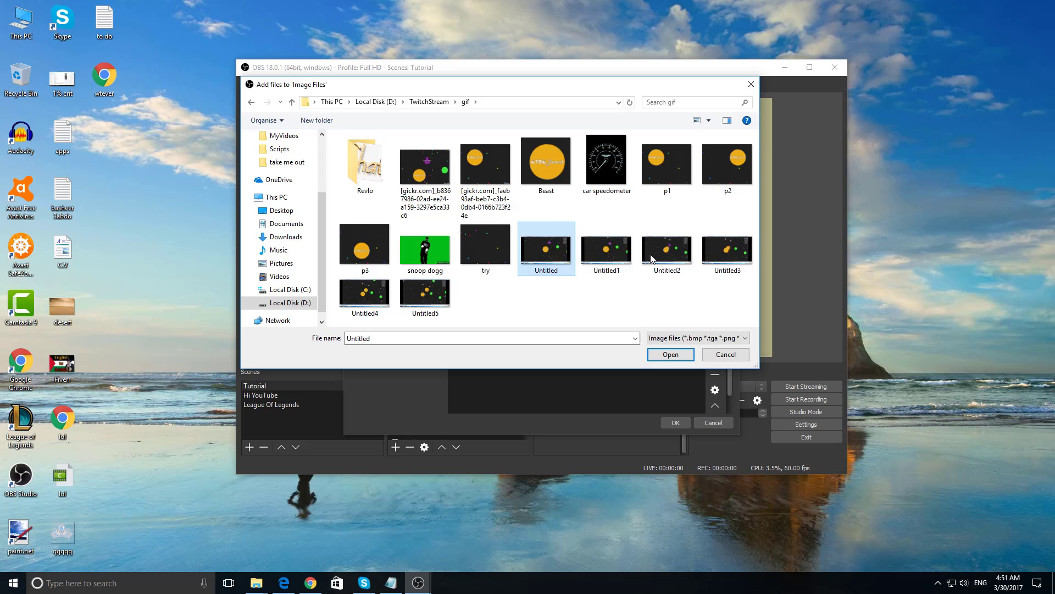
pyautogui.moveTo(723, 262)
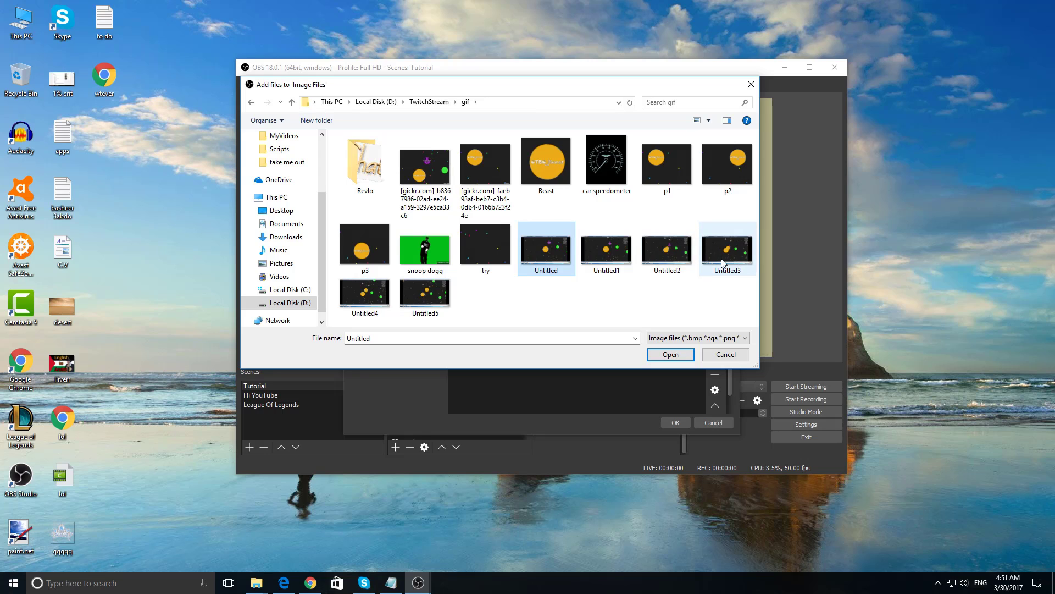
pyautogui.click(424, 295)
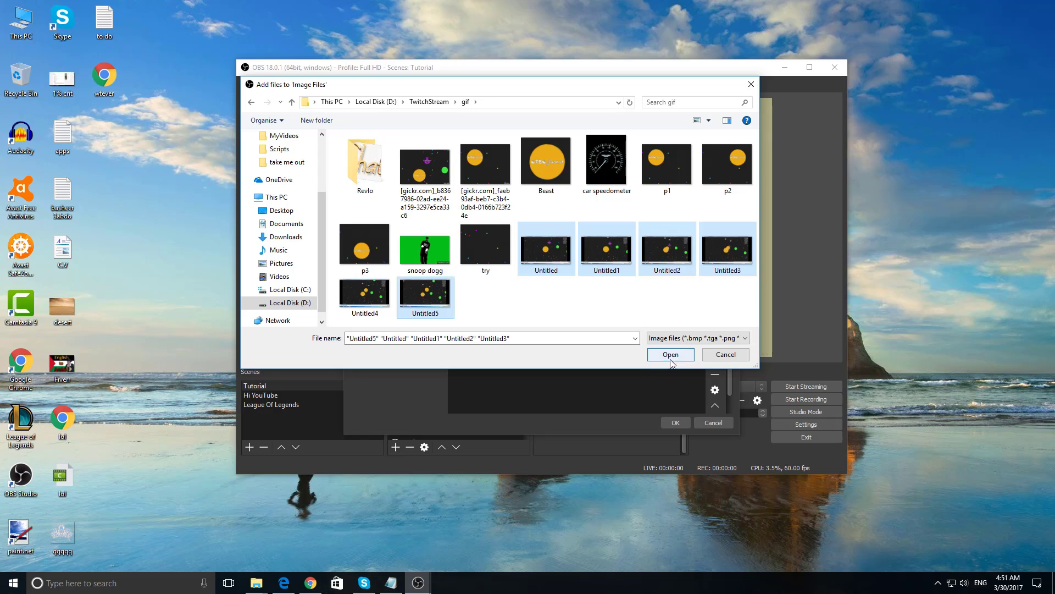
pyautogui.moveTo(630, 262)
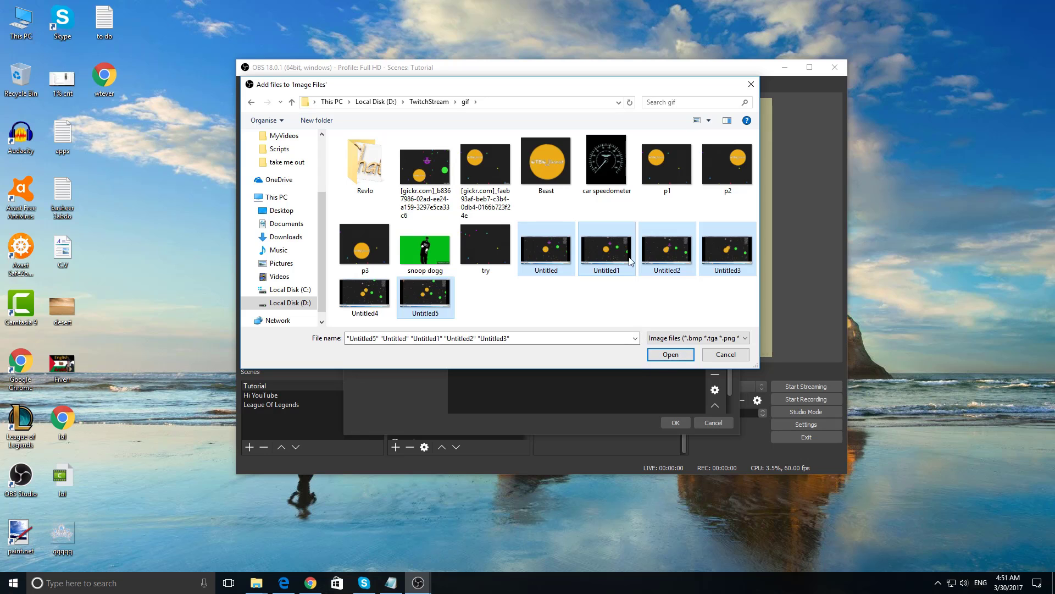
pyautogui.moveTo(687, 317)
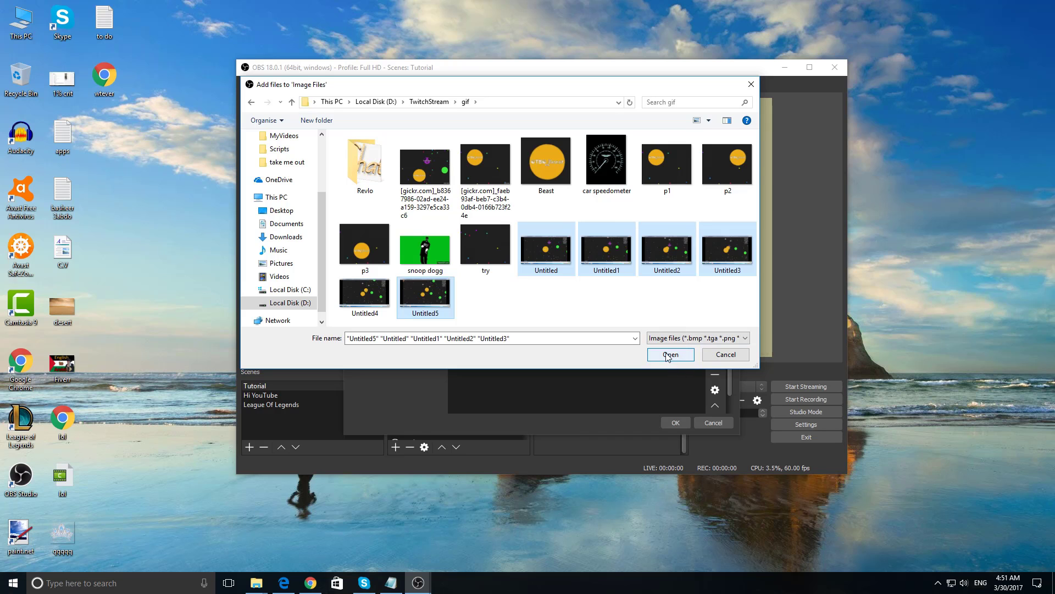
pyautogui.click(670, 354)
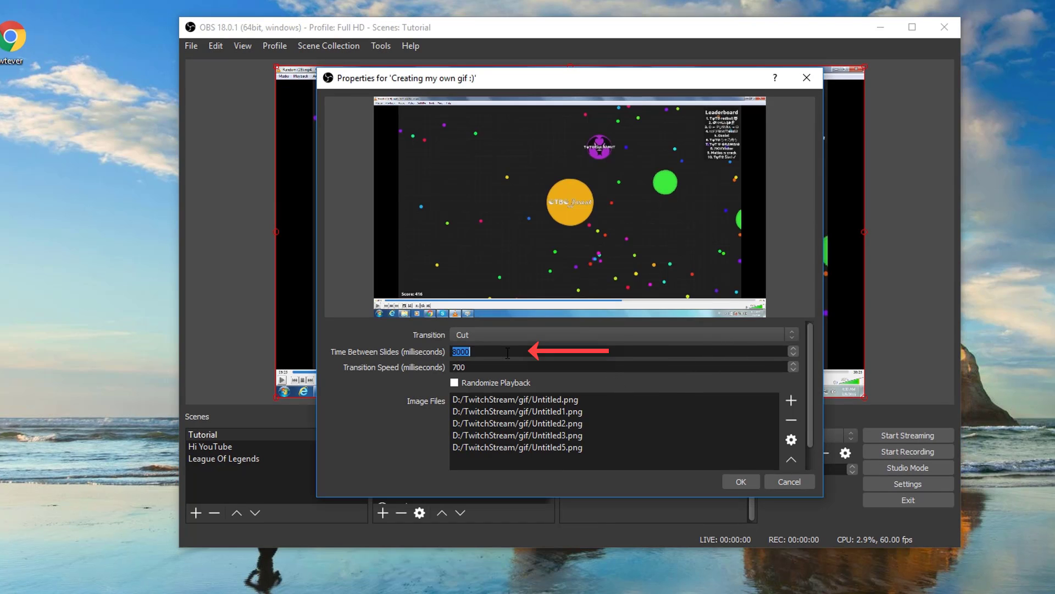
# Set the slide timing and transition speed values and use a Cut transition.
pyautogui.write('200')
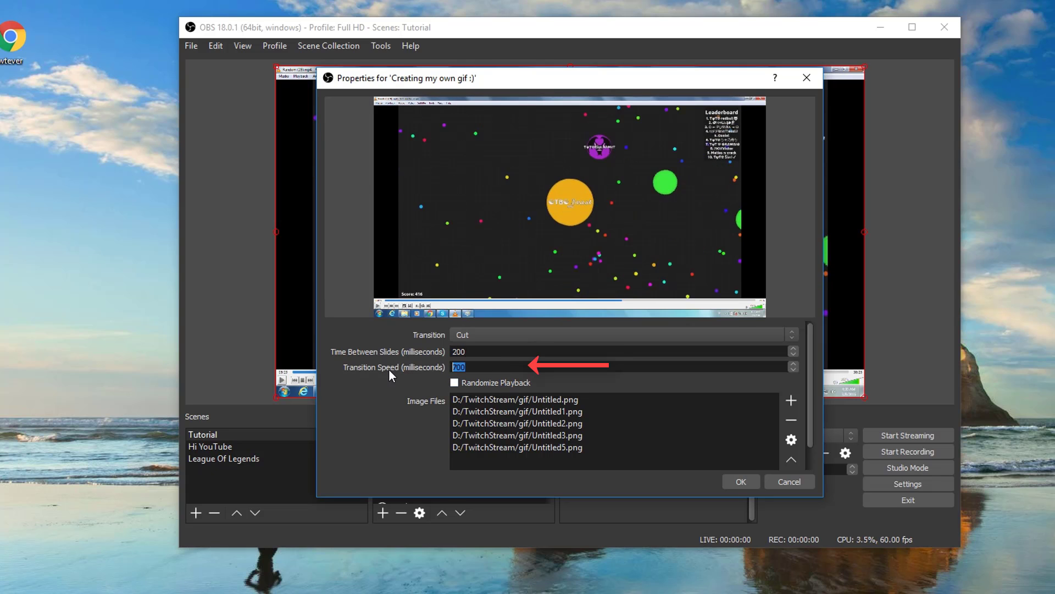
pyautogui.write('100')
pyautogui.click(623, 352)
pyautogui.write('8000')
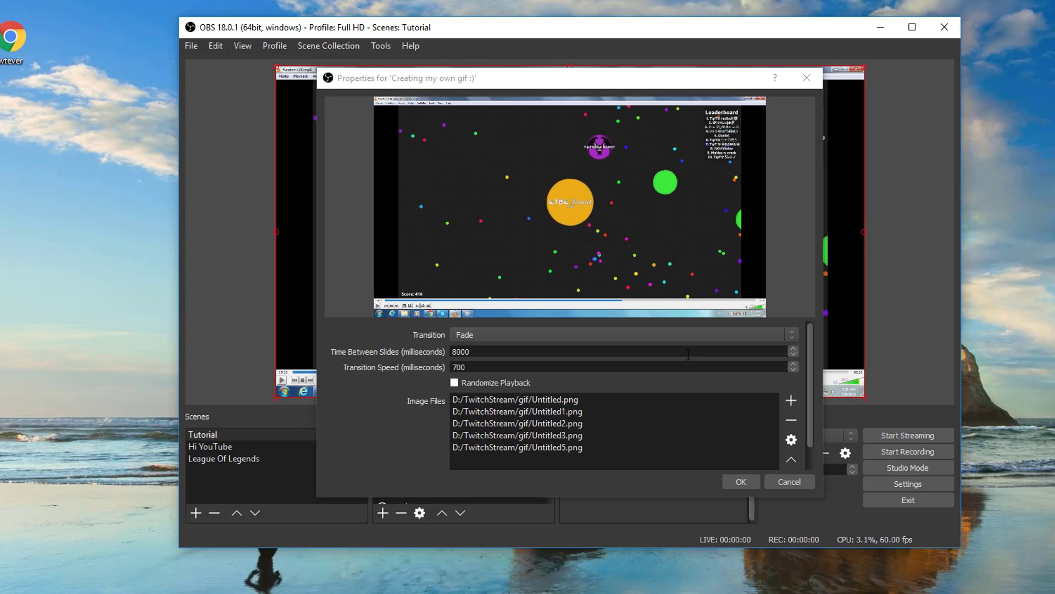
pyautogui.click(621, 335)
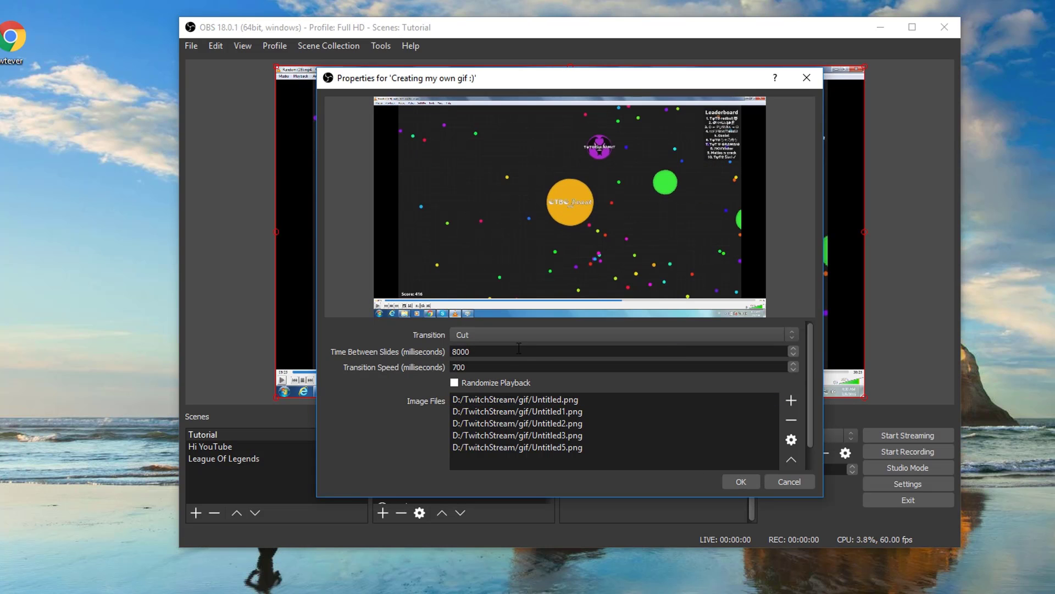
pyautogui.moveTo(635, 266)
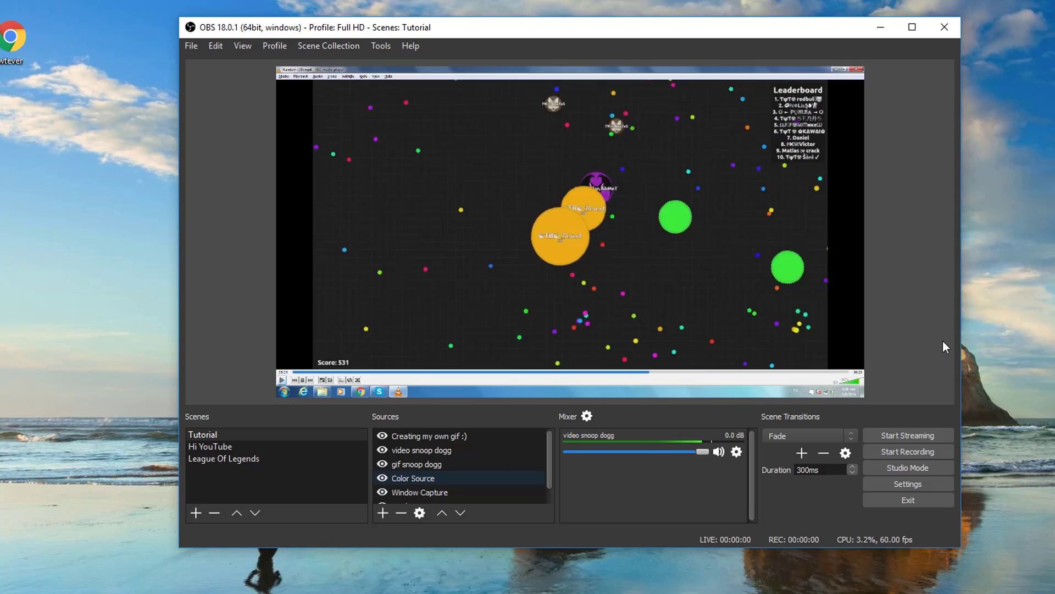
pyautogui.moveTo(941, 339)
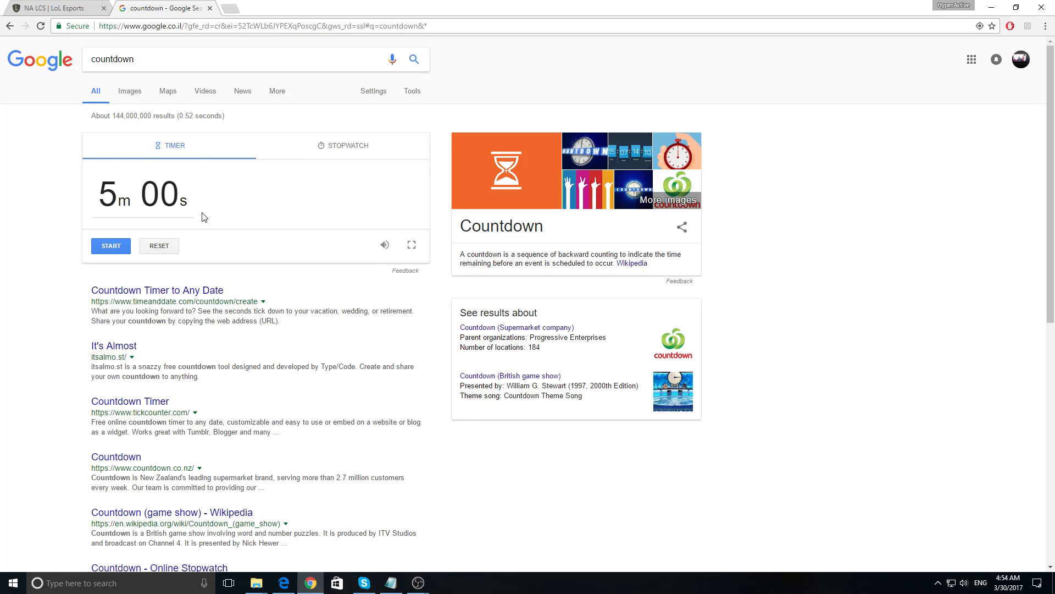
pyautogui.moveTo(419, 583)
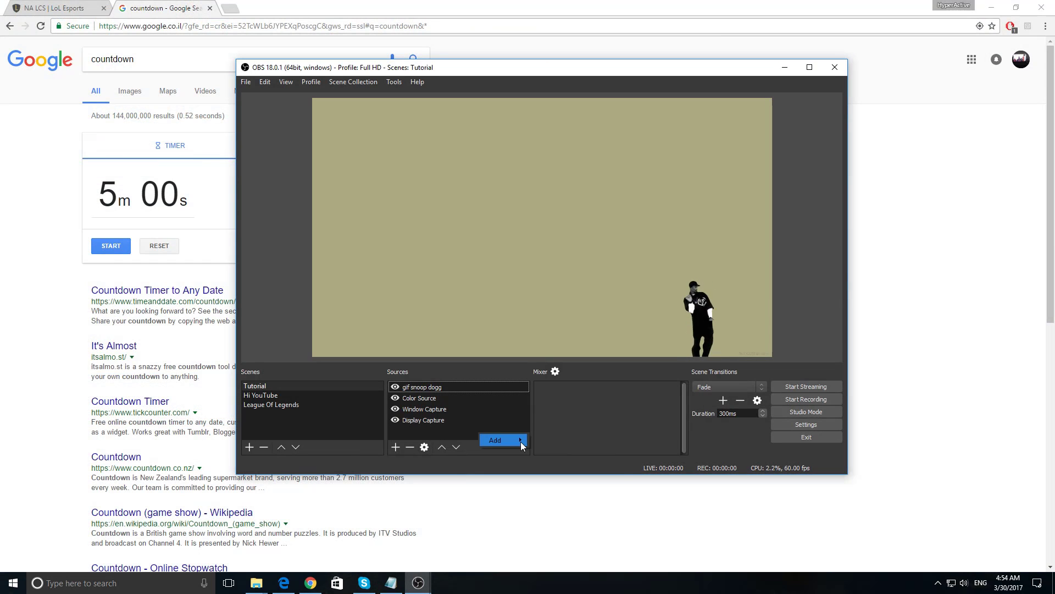
# Add a window capture named 'countdown timer' with cursor capture turned off.
pyautogui.click(495, 440)
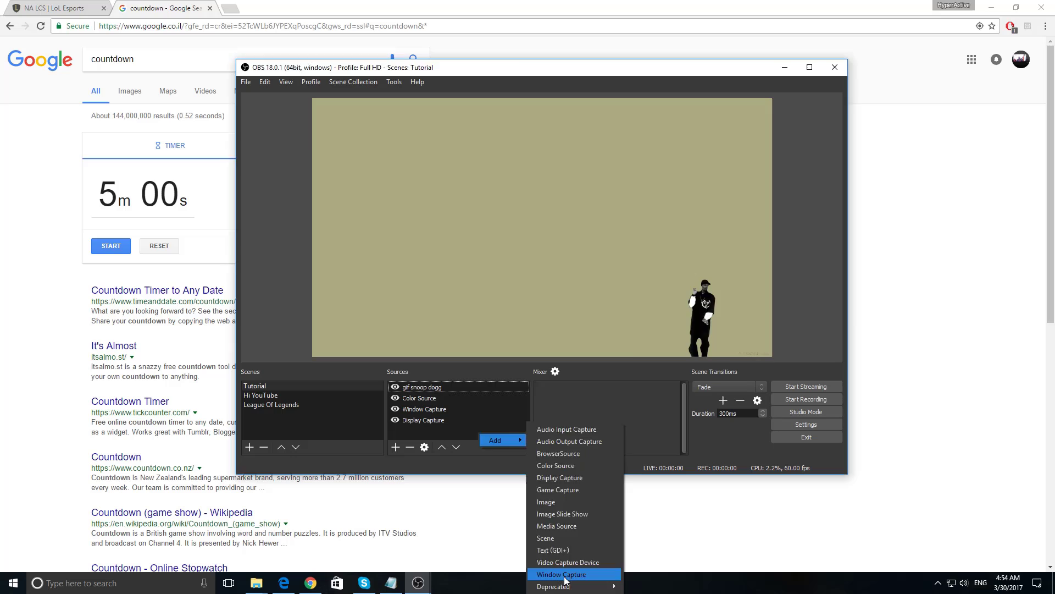
pyautogui.click(560, 574)
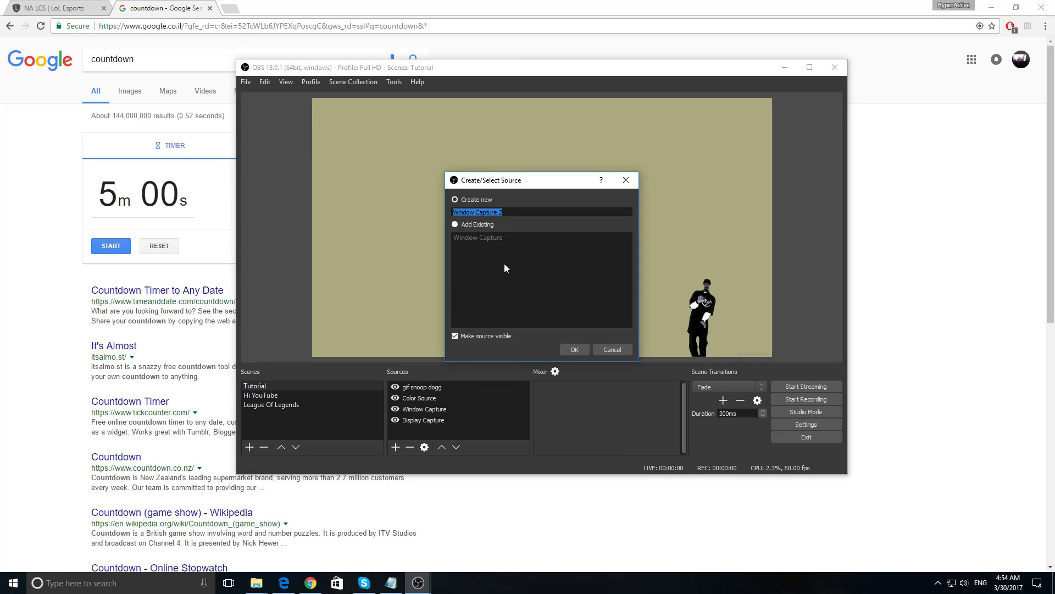
pyautogui.write('countdown timer')
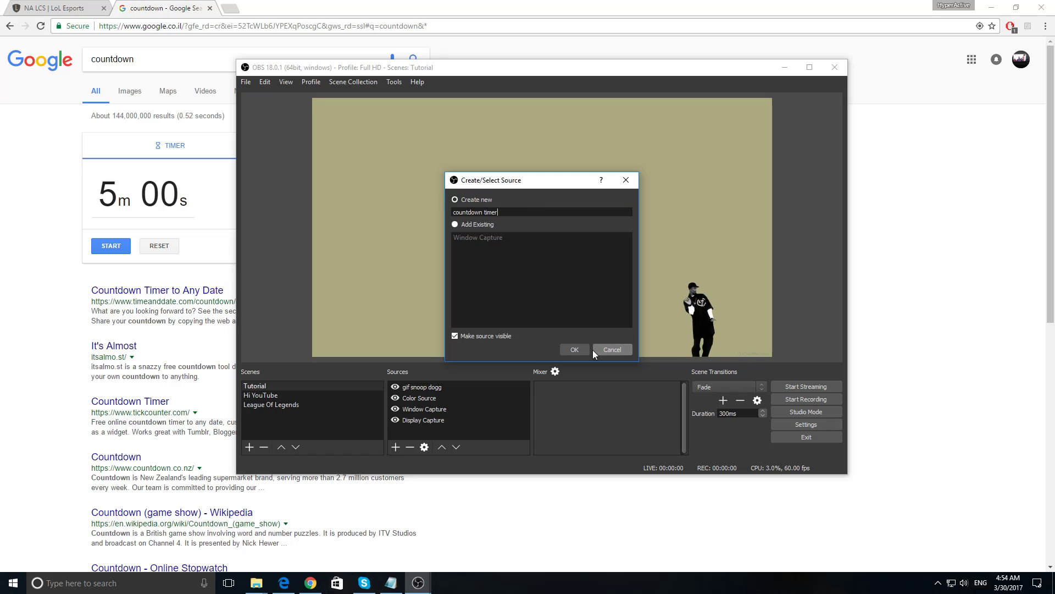
pyautogui.click(574, 350)
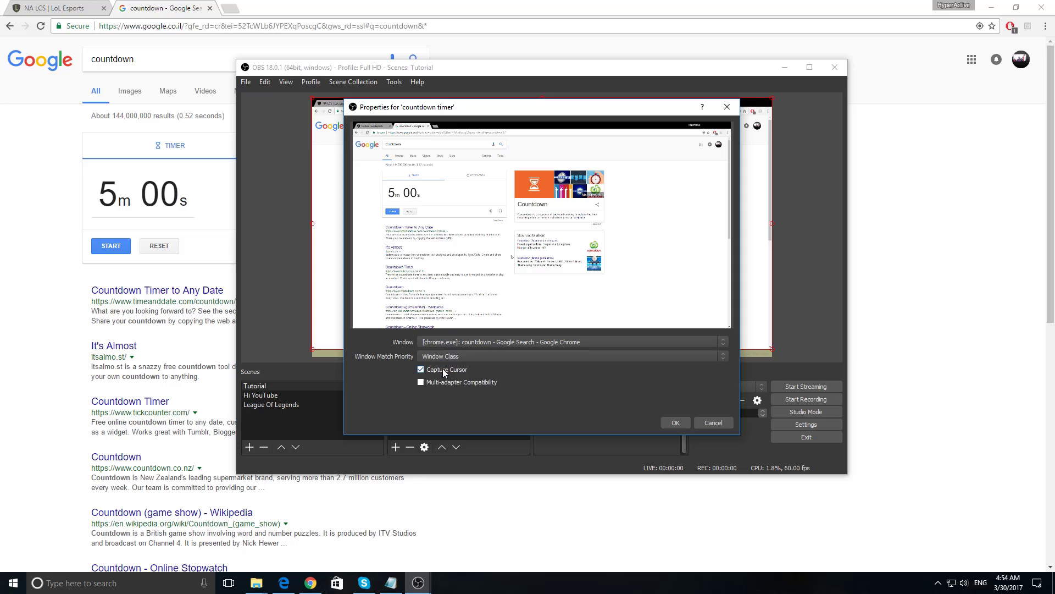
pyautogui.click(420, 370)
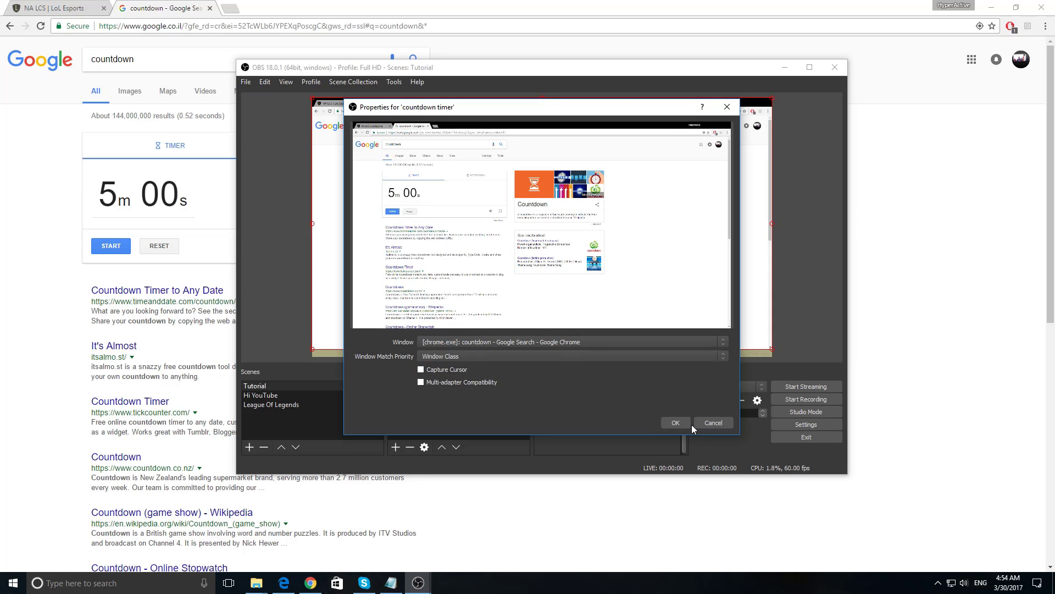
# Confirm the window capture and enlarge the cropped 5m 00s timer into the bottom-left corner.
pyautogui.click(675, 422)
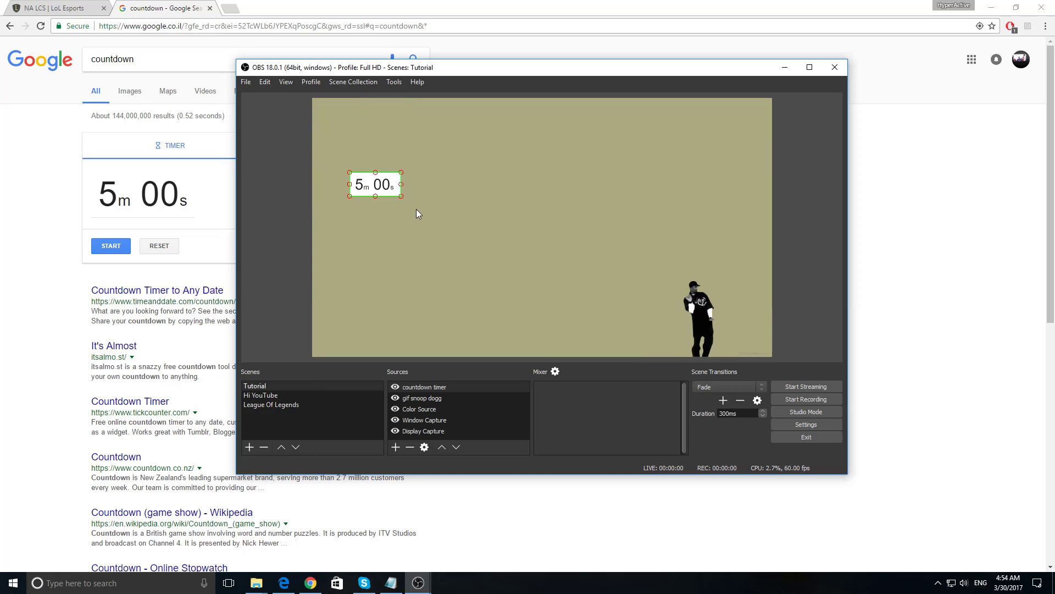
pyautogui.moveTo(375, 185); pyautogui.dragTo(338, 344)
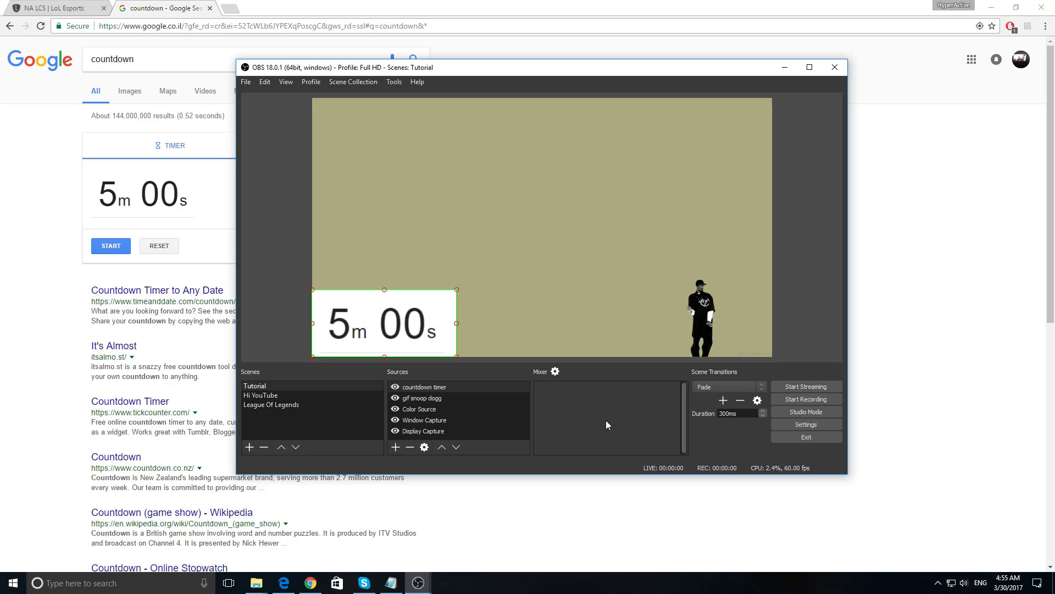
# Bring up the countdown timer's Filters window and its list of filter types.
pyautogui.rightClick(383, 321)
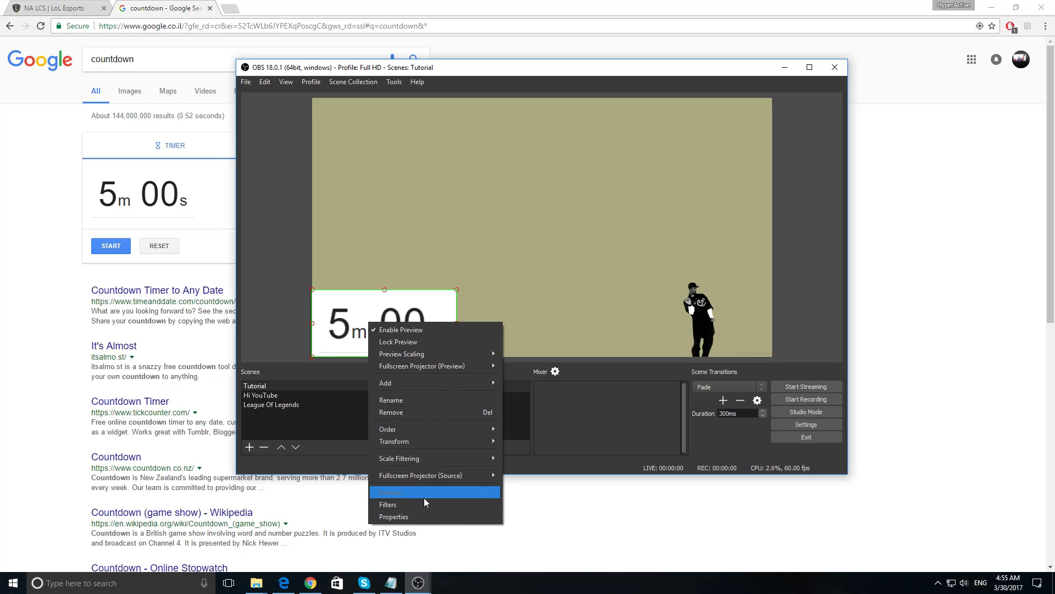
pyautogui.click(388, 505)
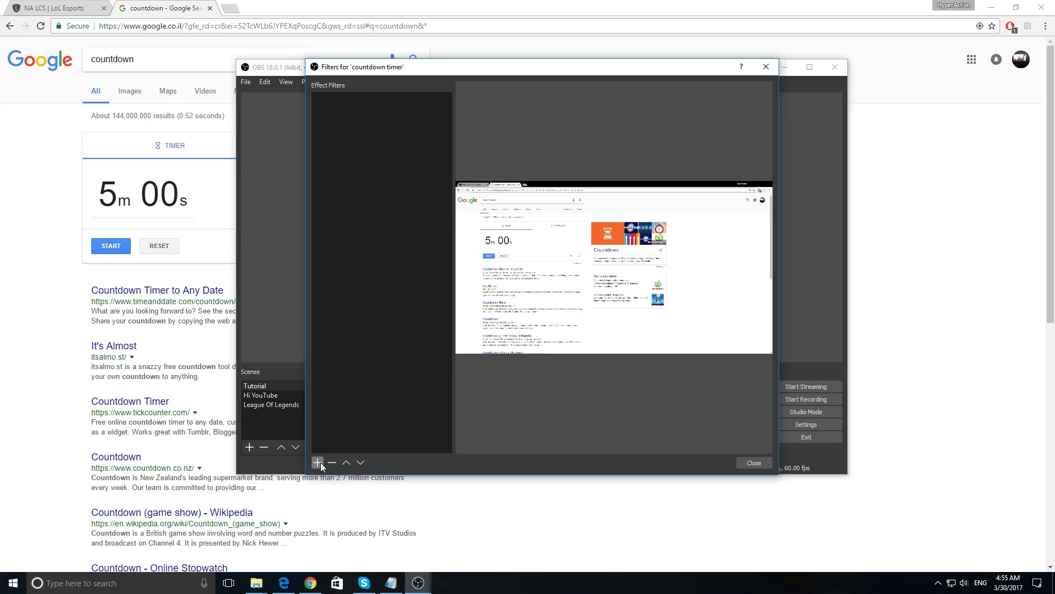
pyautogui.click(317, 461)
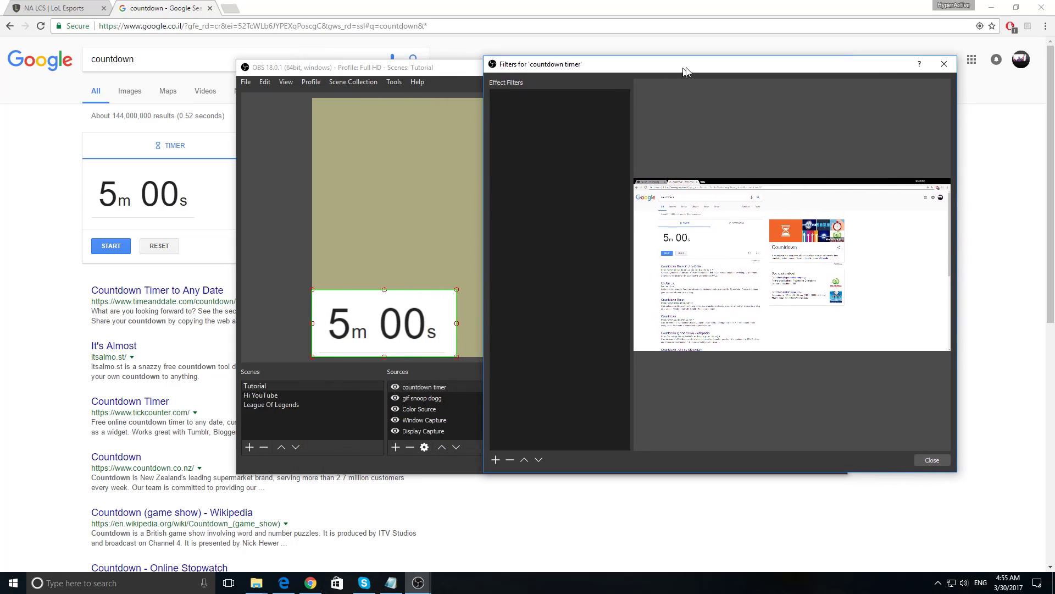
pyautogui.click(501, 460)
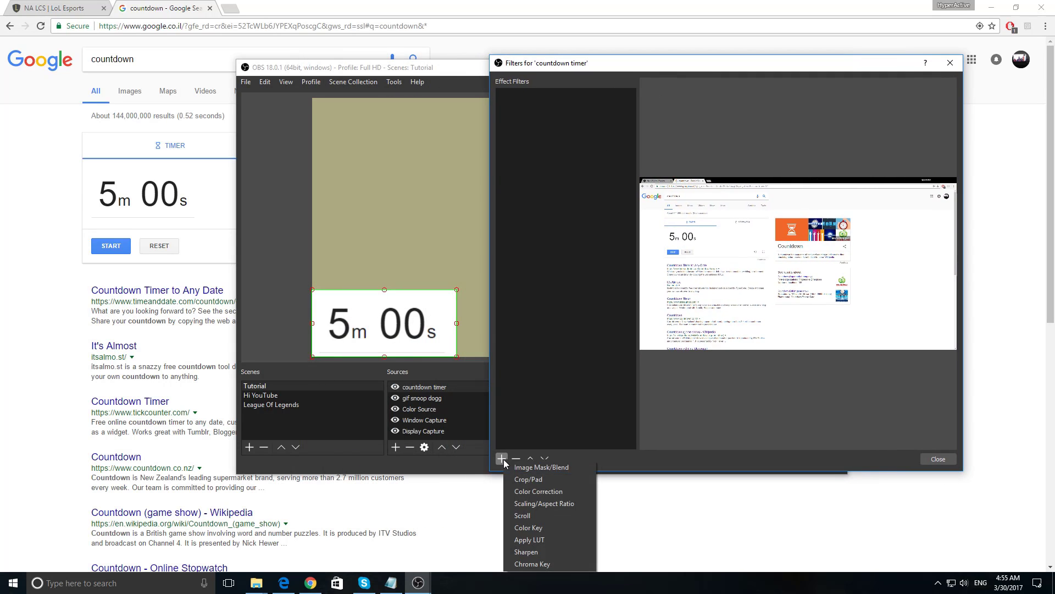
# Add a Chroma Key filter with the default name and set its key colour to white.
pyautogui.click(533, 563)
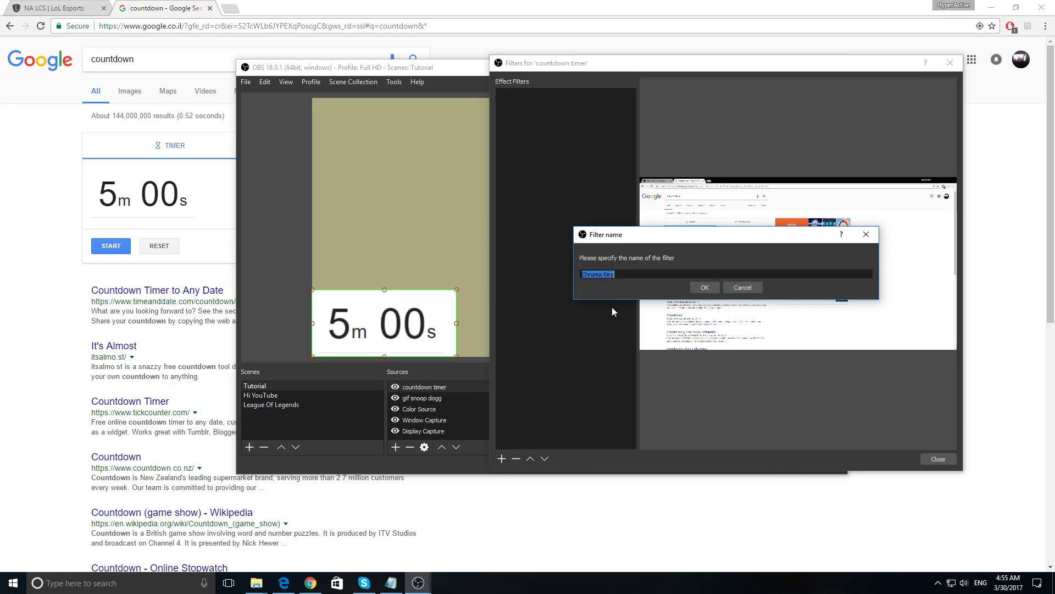
pyautogui.click(706, 287)
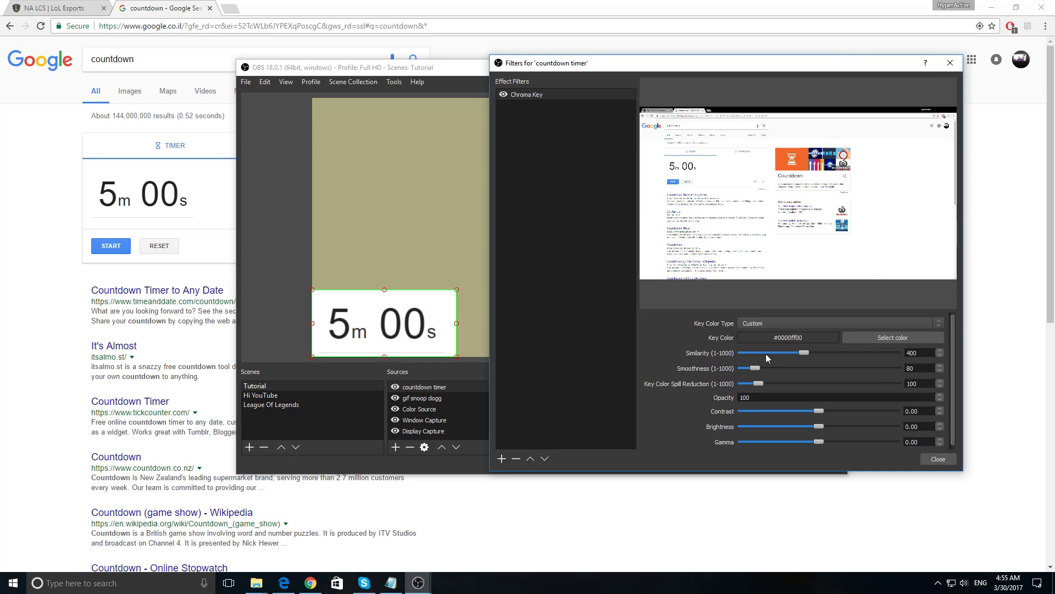
pyautogui.click(893, 338)
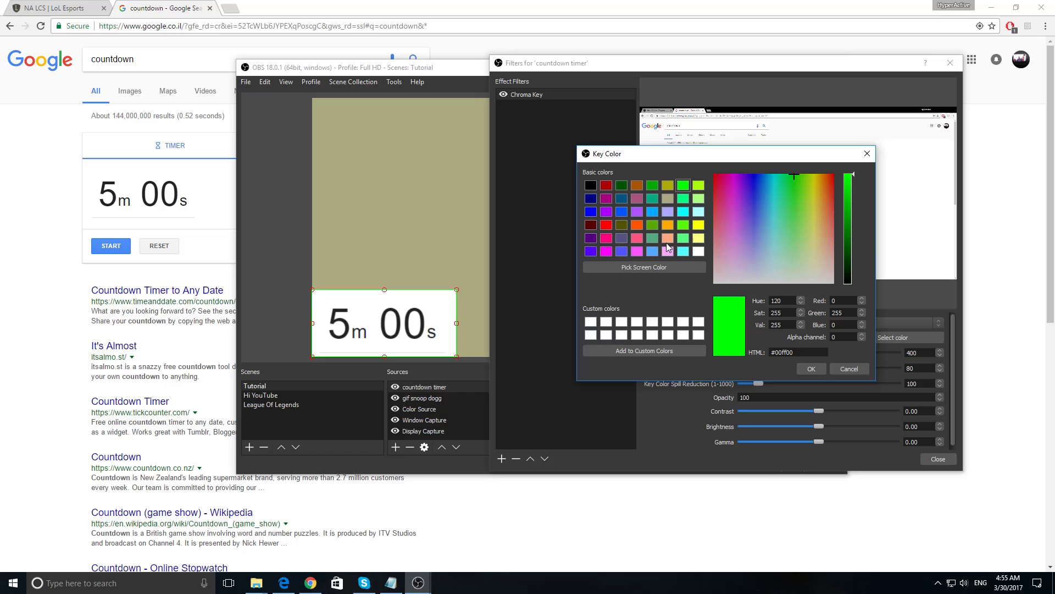
pyautogui.click(812, 369)
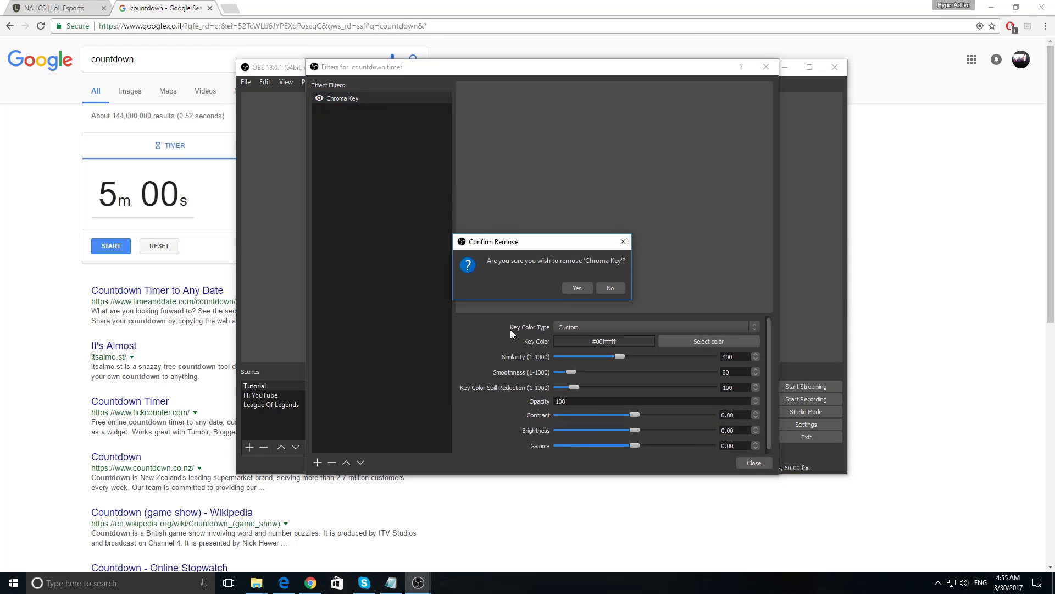
# Remove the Chroma Key filter and add a Color Key filter with the default name.
pyautogui.click(578, 288)
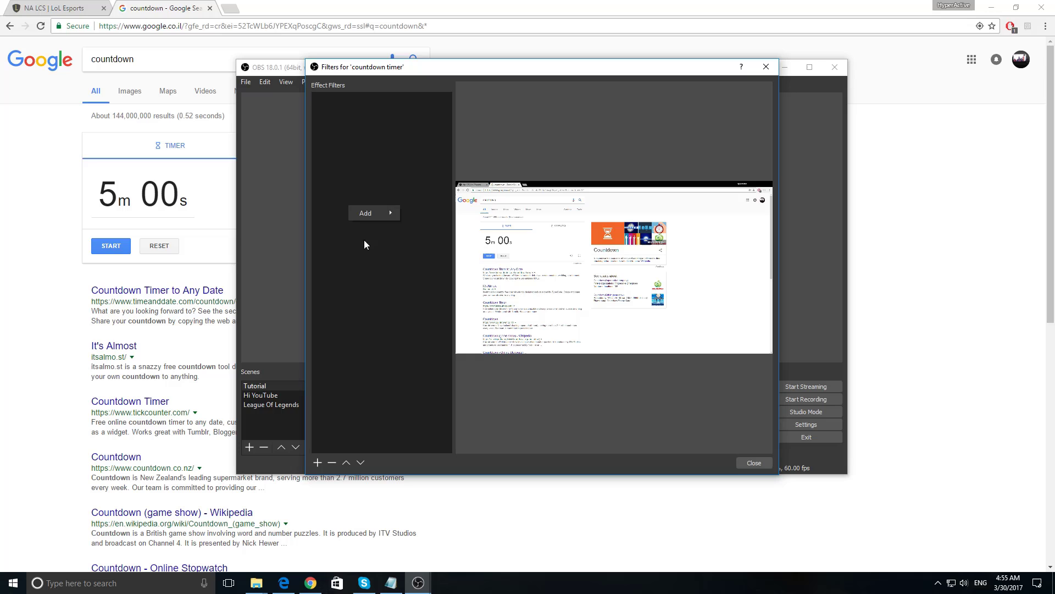
pyautogui.click(374, 213)
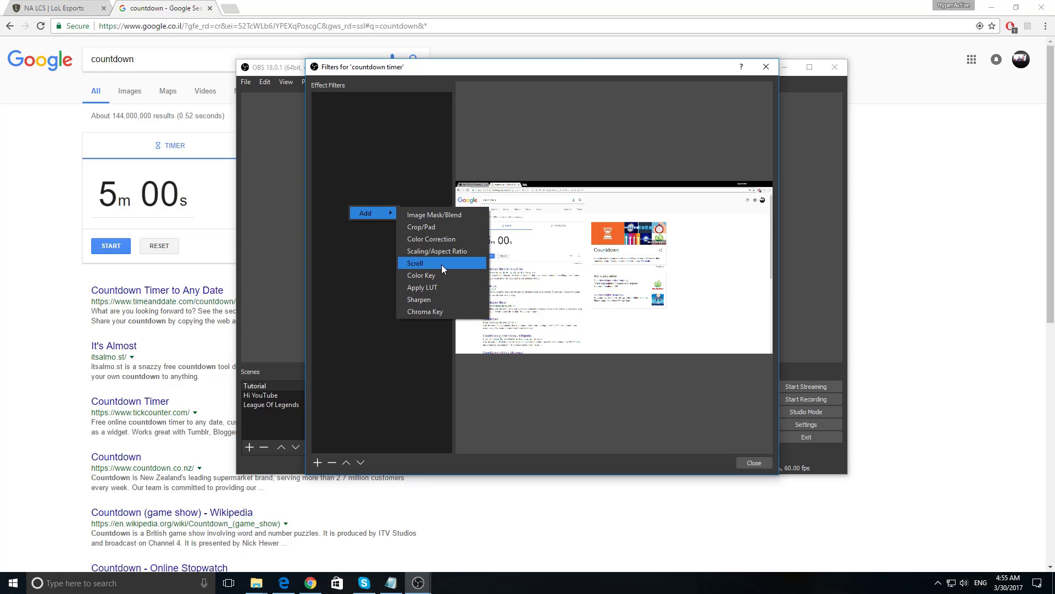
pyautogui.moveTo(444, 299)
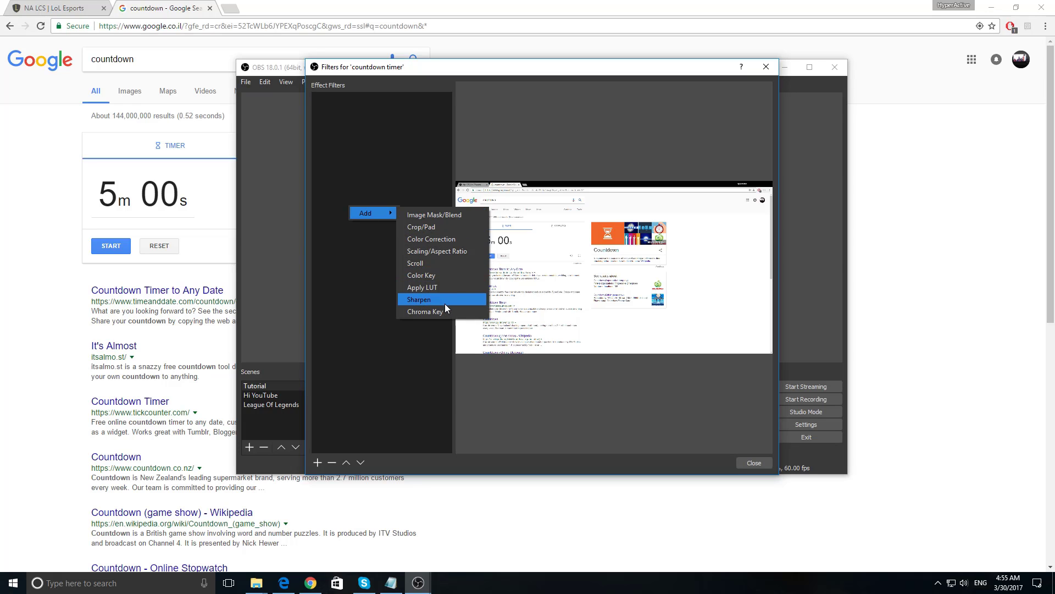
pyautogui.click(421, 274)
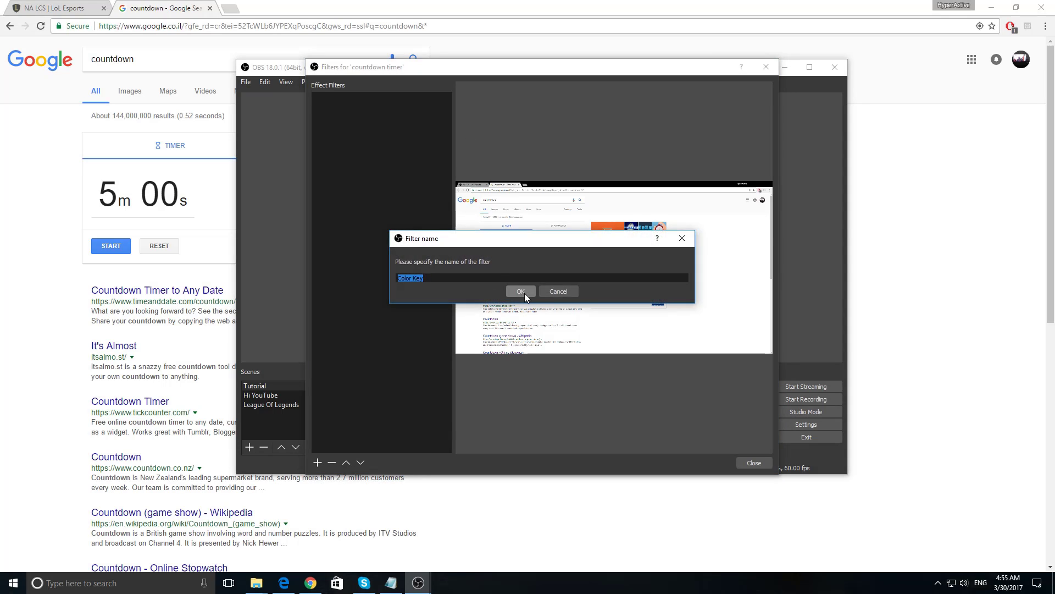
pyautogui.click(521, 290)
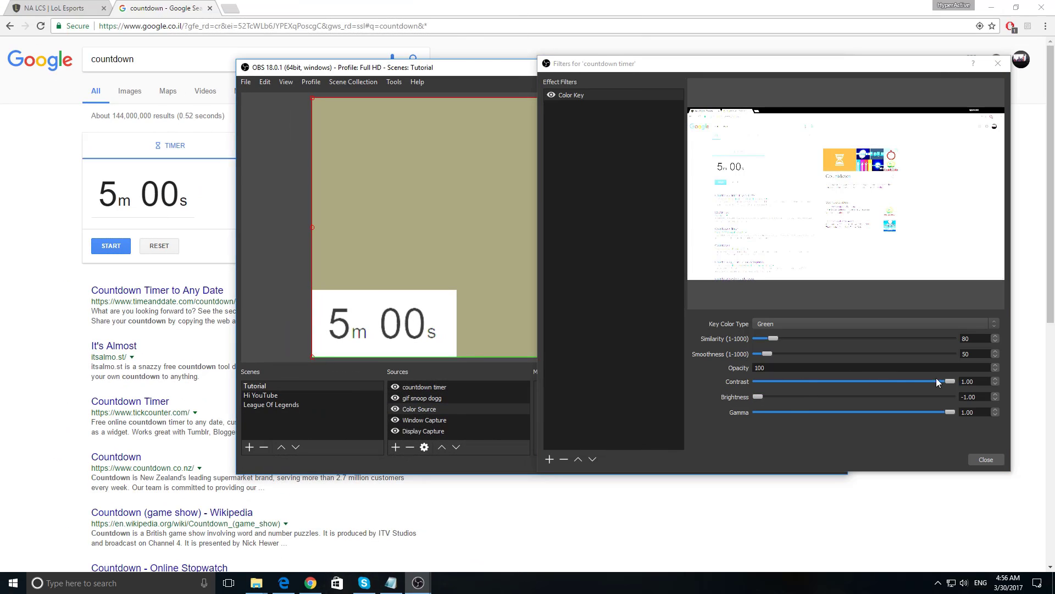
# Set the Color Key contrast to about 0.91 with similarity and smoothness at 1000, then close.
pyautogui.moveTo(949, 382); pyautogui.dragTo(871, 381)
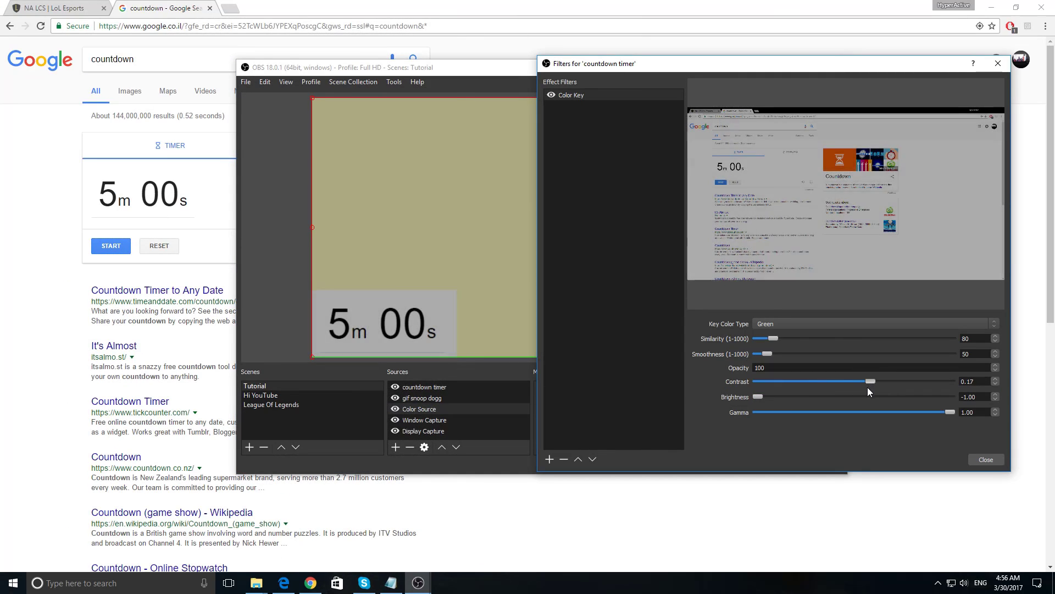
pyautogui.moveTo(871, 381); pyautogui.dragTo(942, 382)
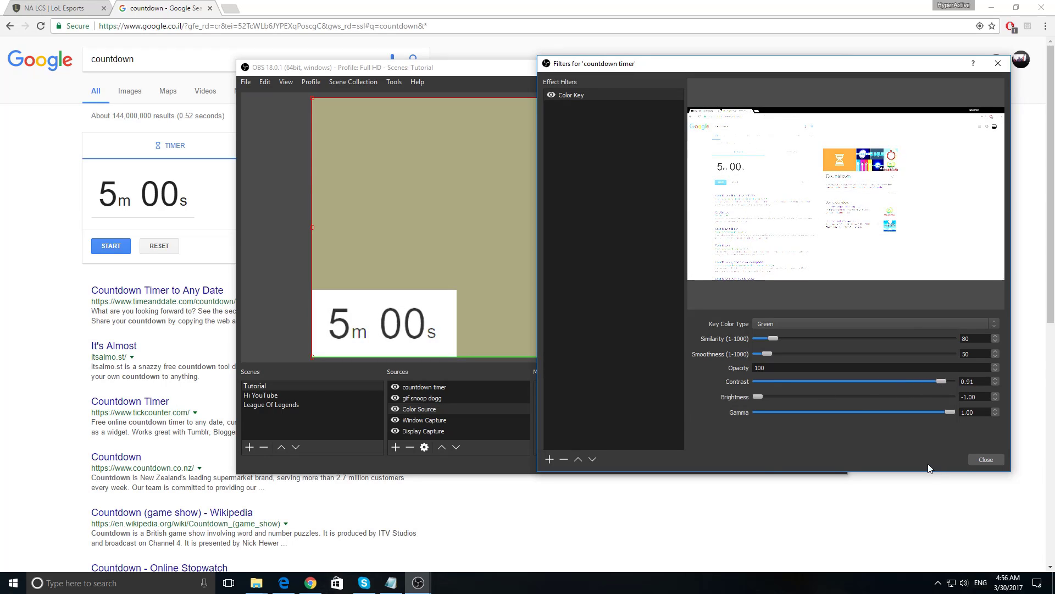
pyautogui.moveTo(775, 338); pyautogui.dragTo(759, 337)
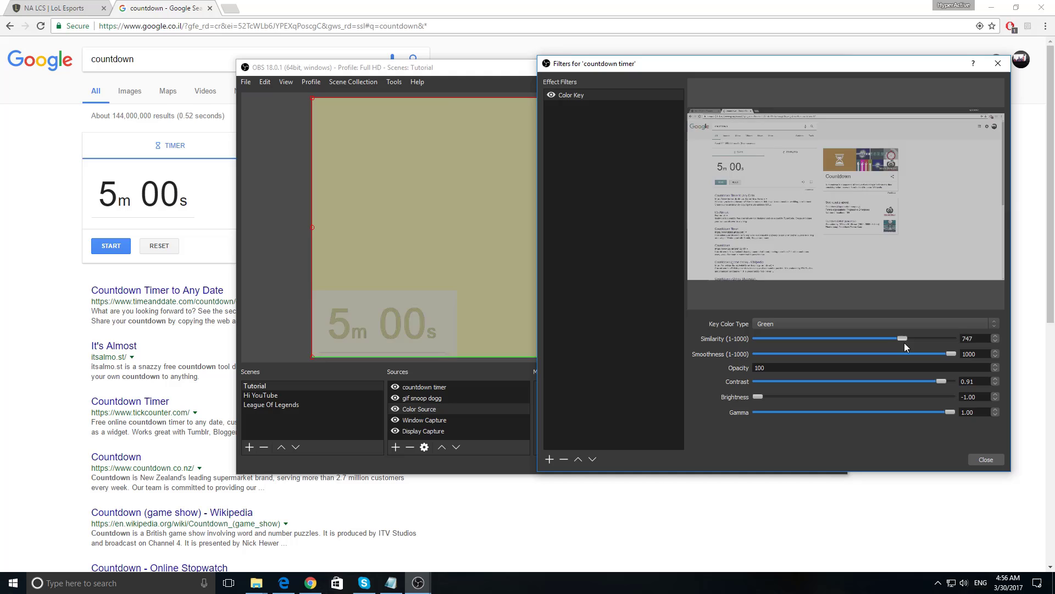
pyautogui.moveTo(885, 339); pyautogui.dragTo(948, 338)
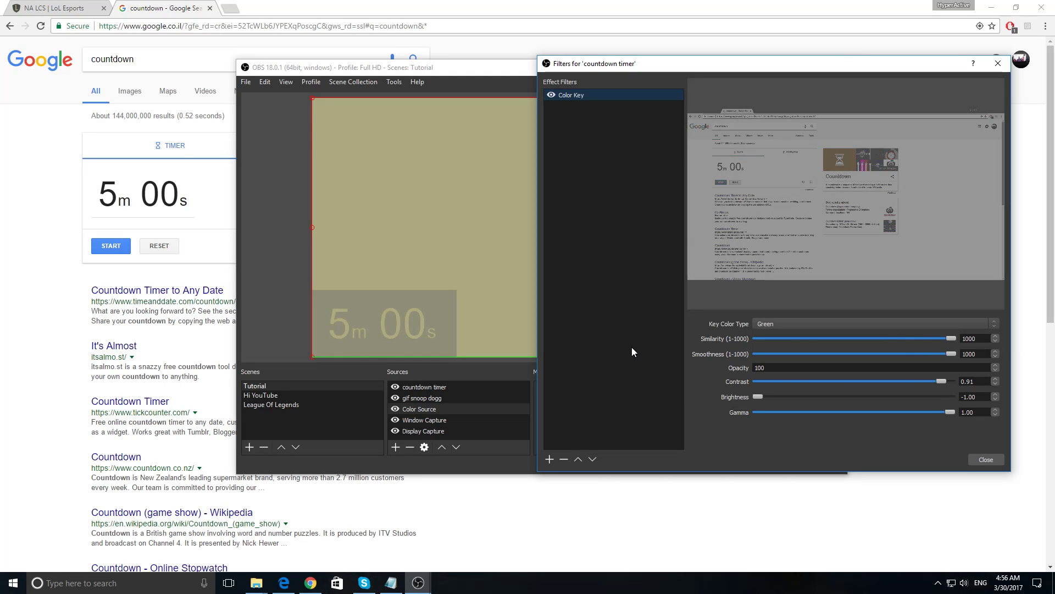
pyautogui.click(986, 459)
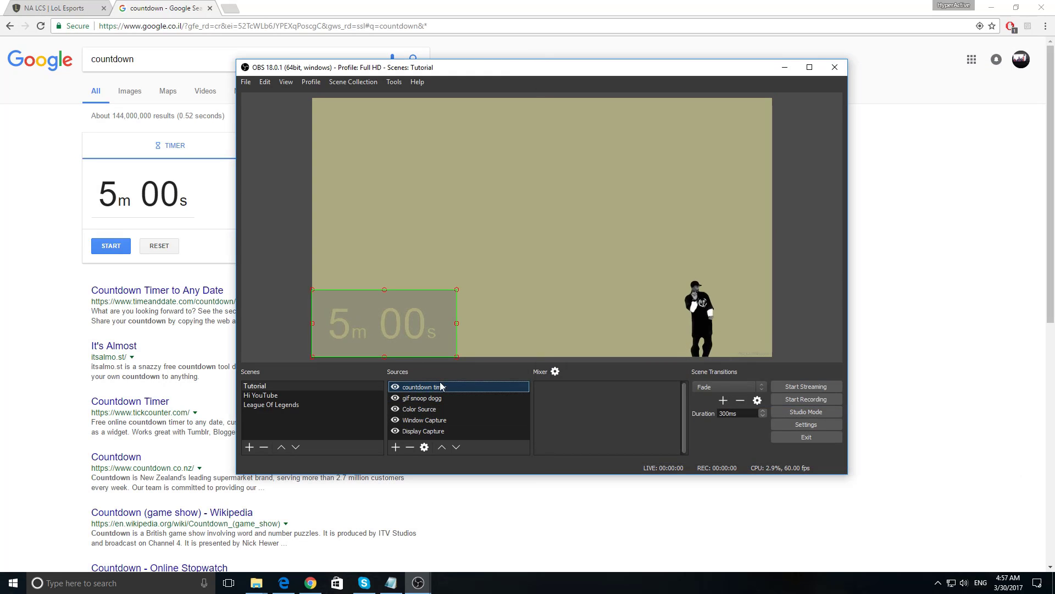
# Add a Sharpen filter after Color Key on the countdown timer and adjust its sharpness slider.
pyautogui.rightClick(414, 321)
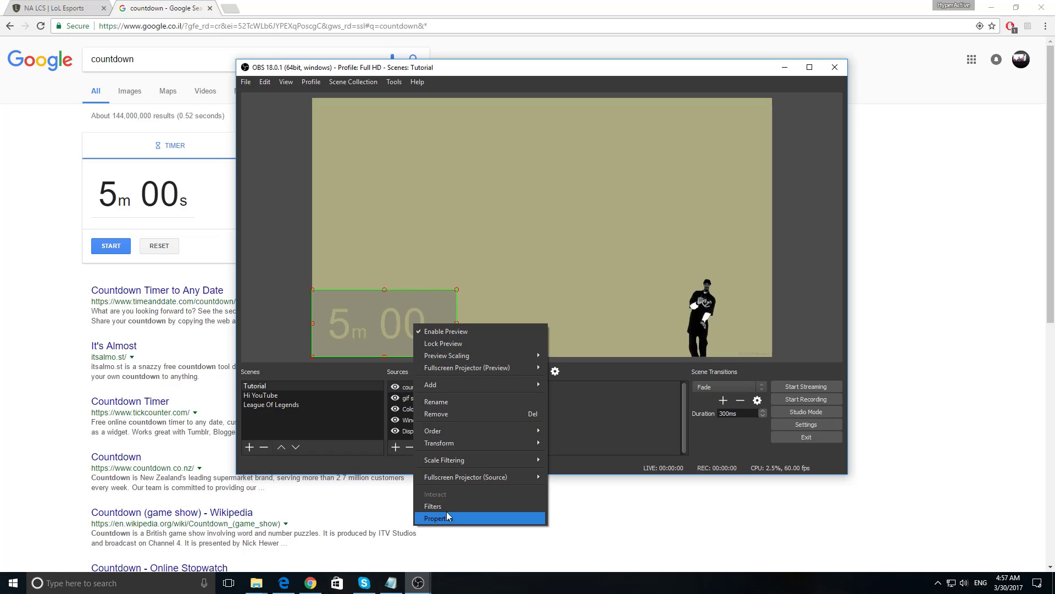
pyautogui.click(434, 506)
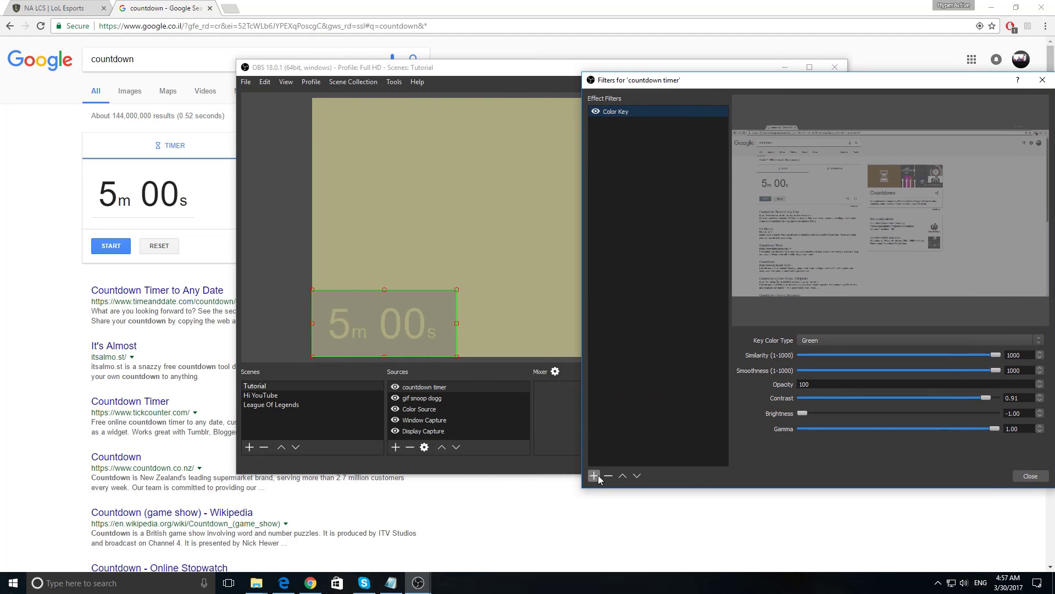
pyautogui.click(594, 475)
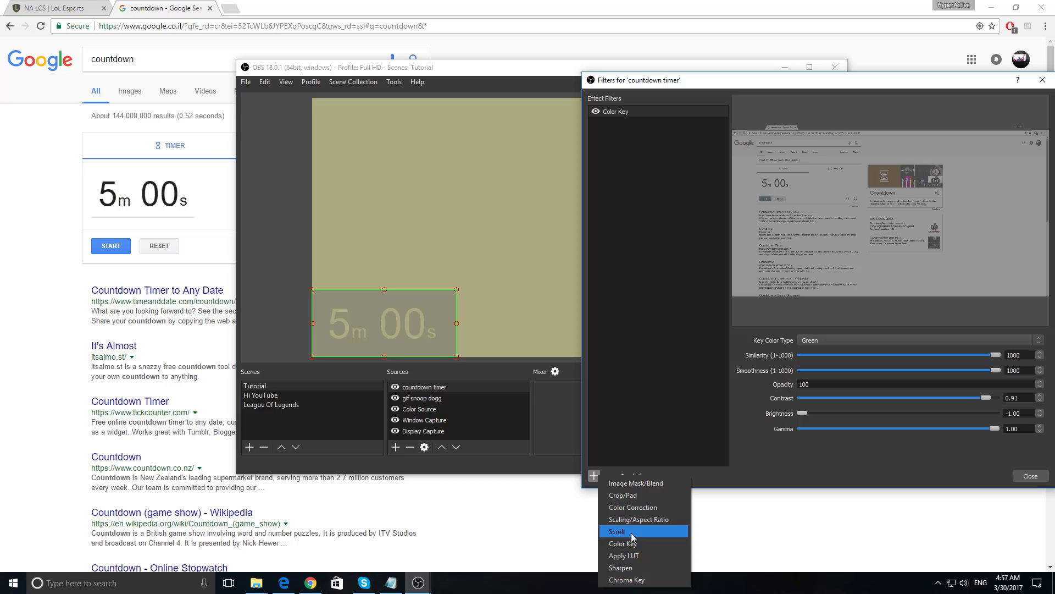
pyautogui.click(620, 567)
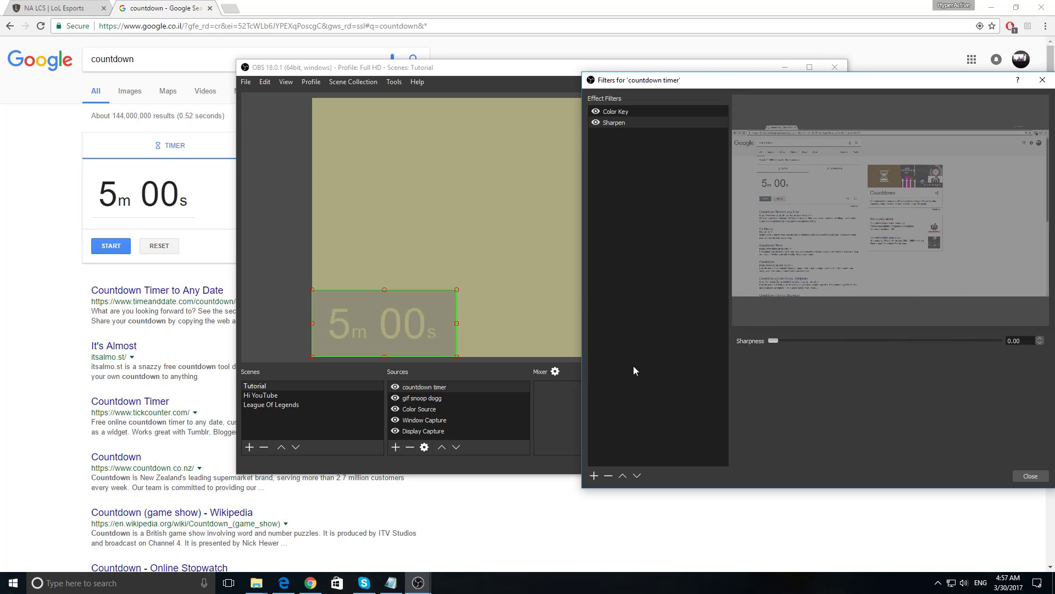
pyautogui.moveTo(812, 341)
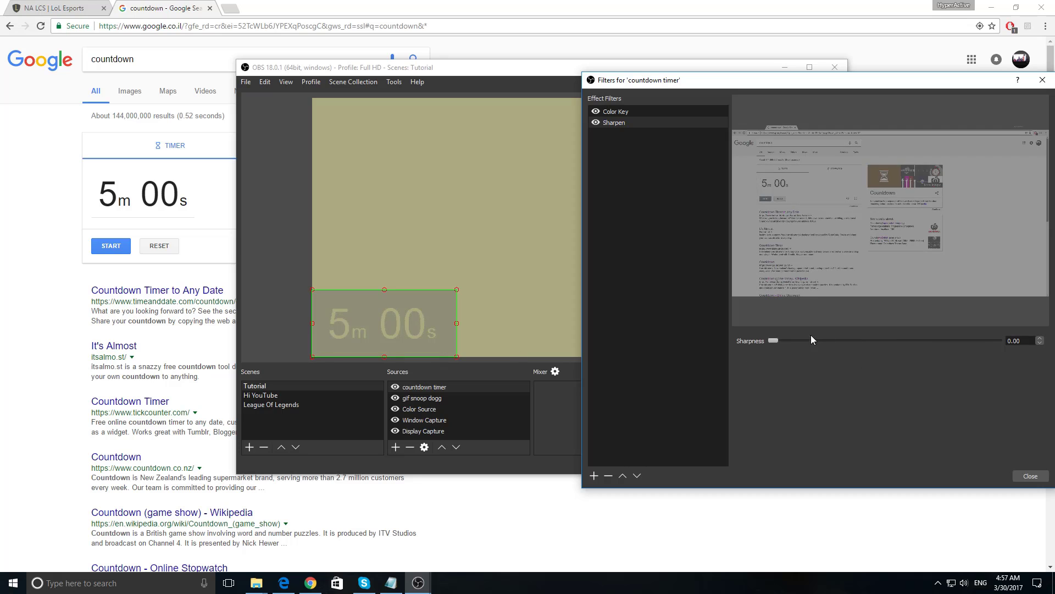
pyautogui.moveTo(774, 339); pyautogui.dragTo(846, 341)
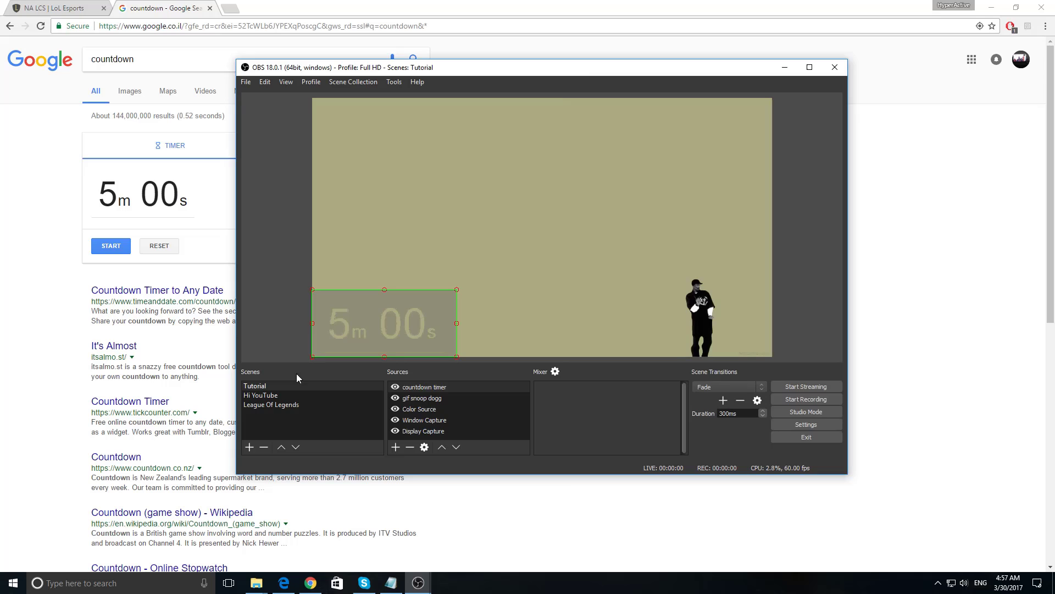
# Start the Google countdown and select the timer capture in the OBS scene preview.
pyautogui.click(110, 247)
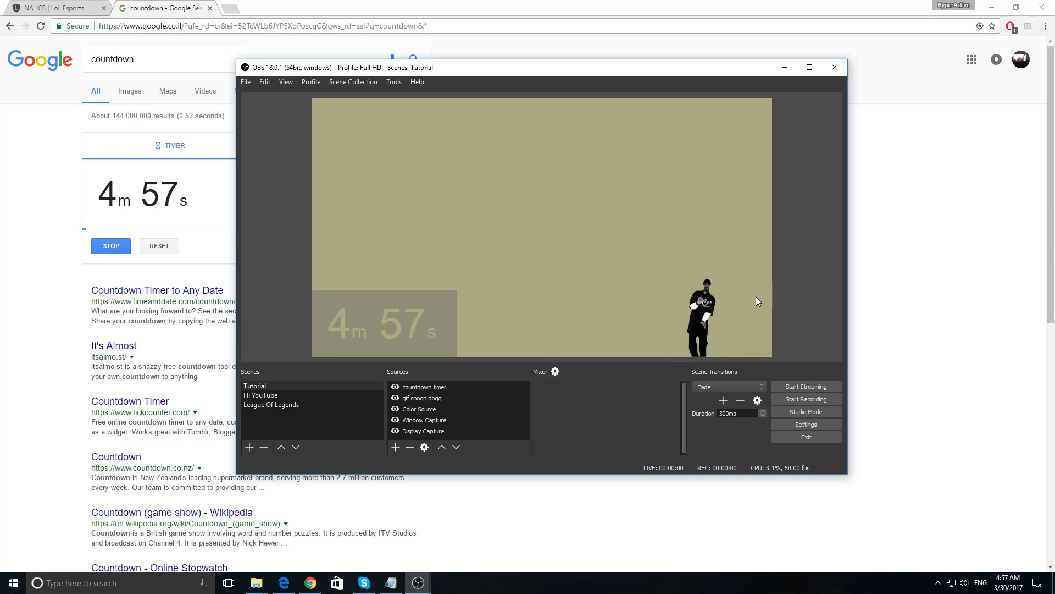
pyautogui.moveTo(771, 276)
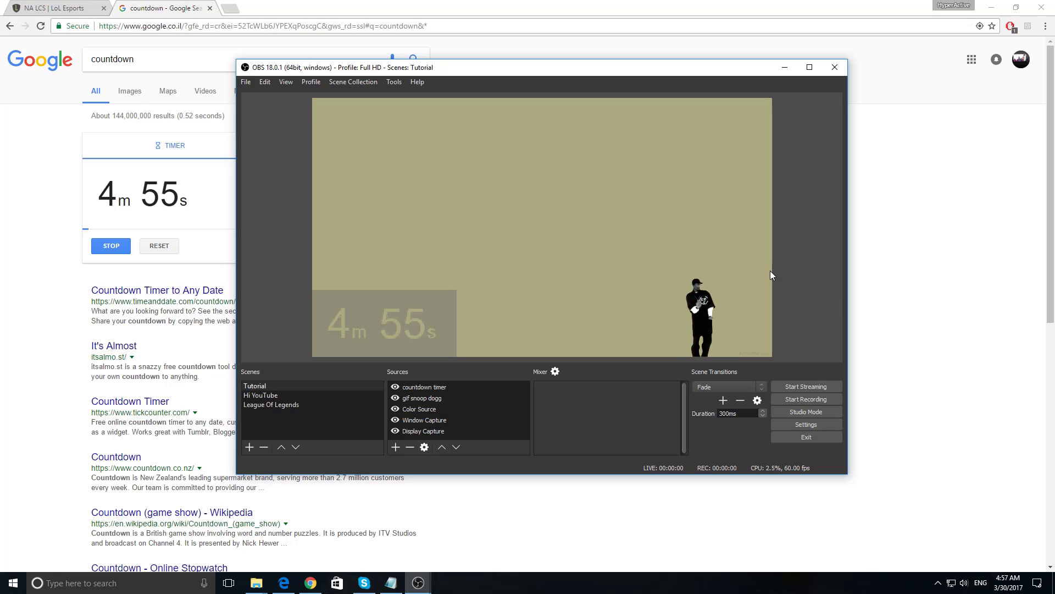
pyautogui.moveTo(438, 320)
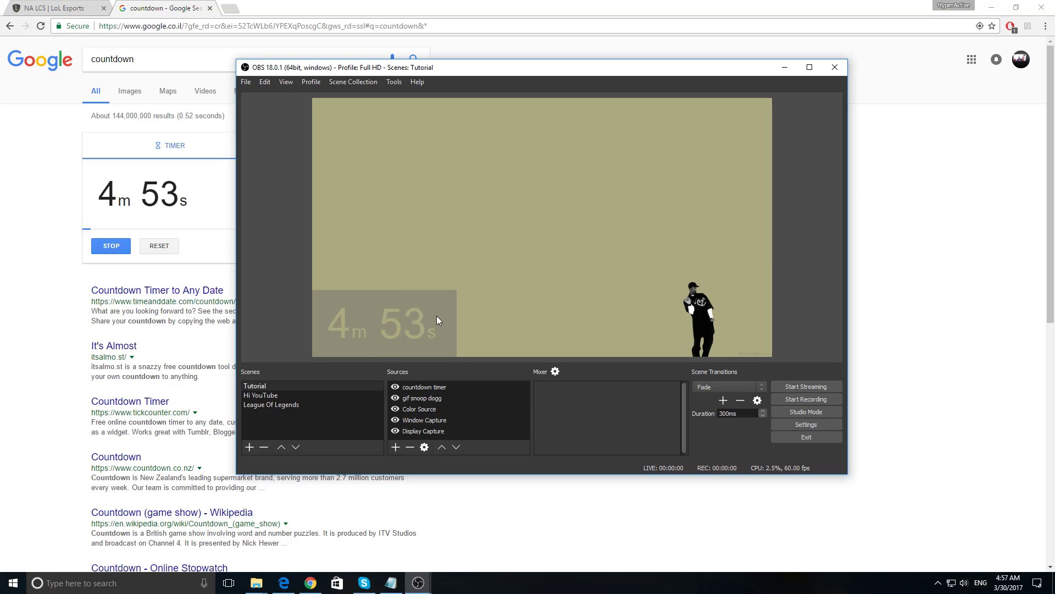
pyautogui.click(385, 324)
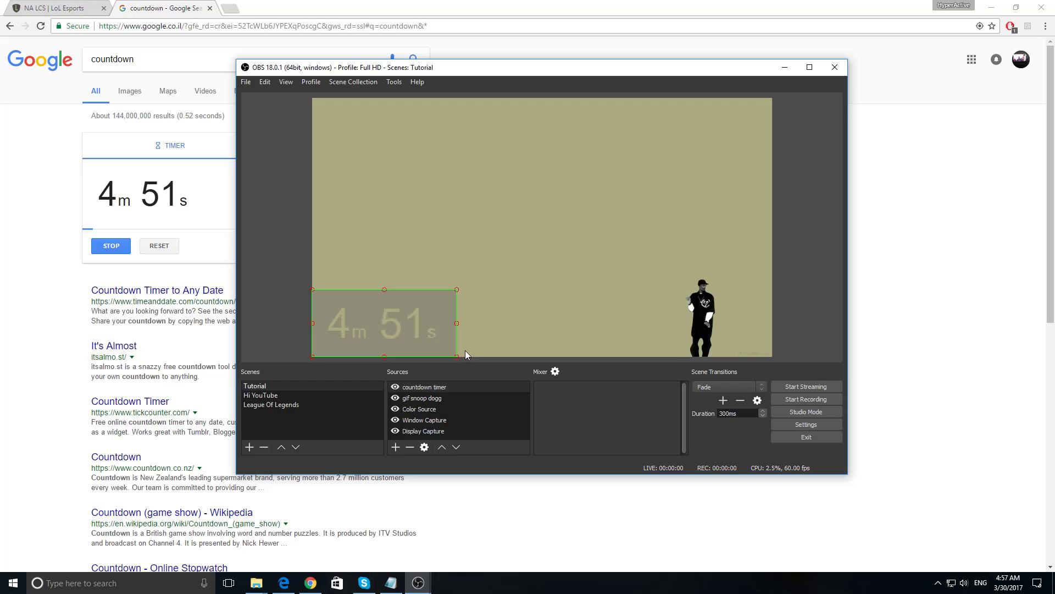